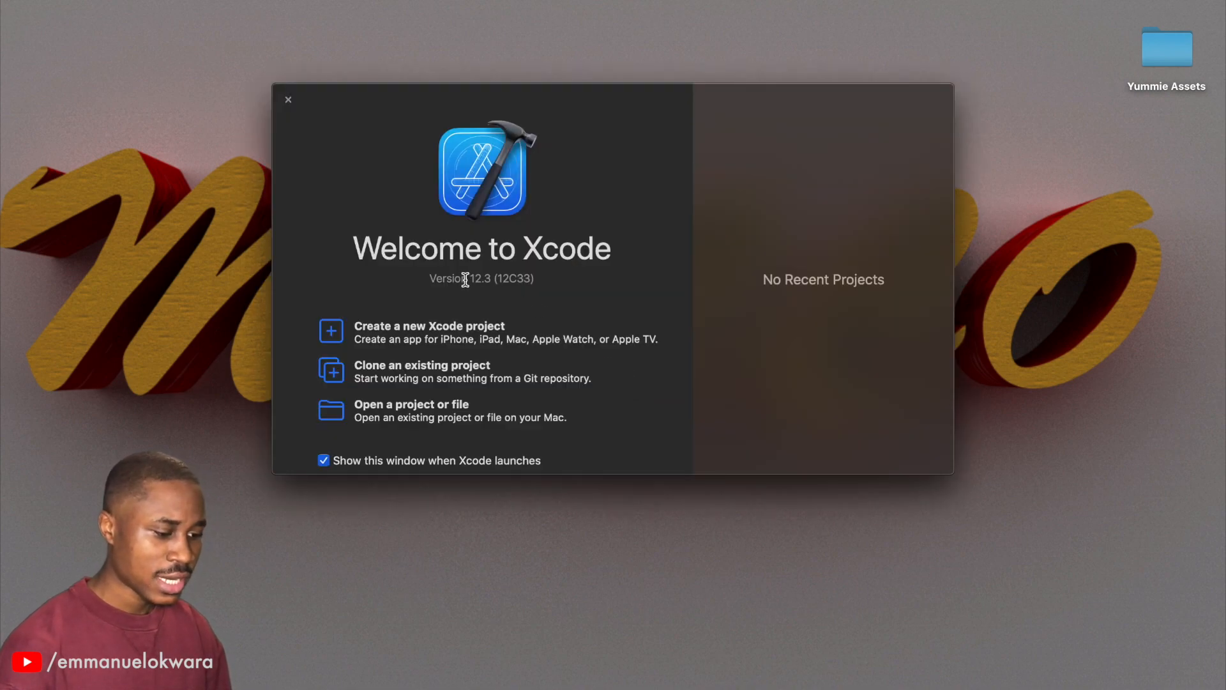
mouse_move(404, 335)
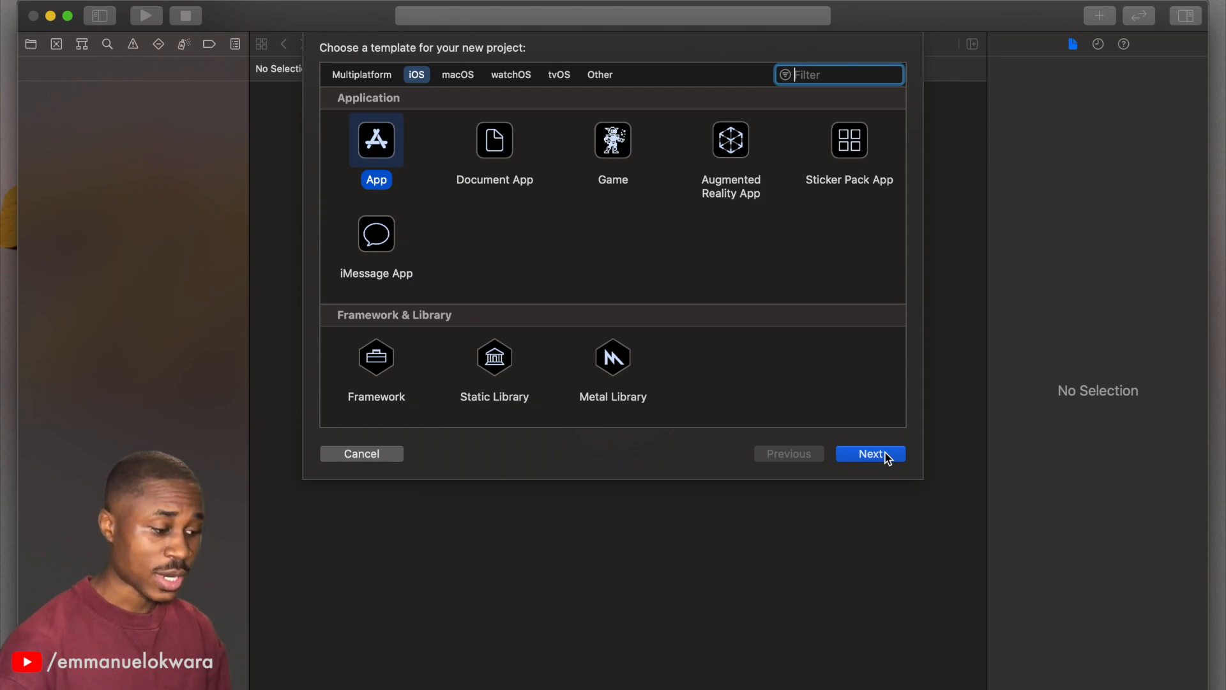
Create an iOS App project named Yummie saved in the iOS Development folder.
click(871, 453)
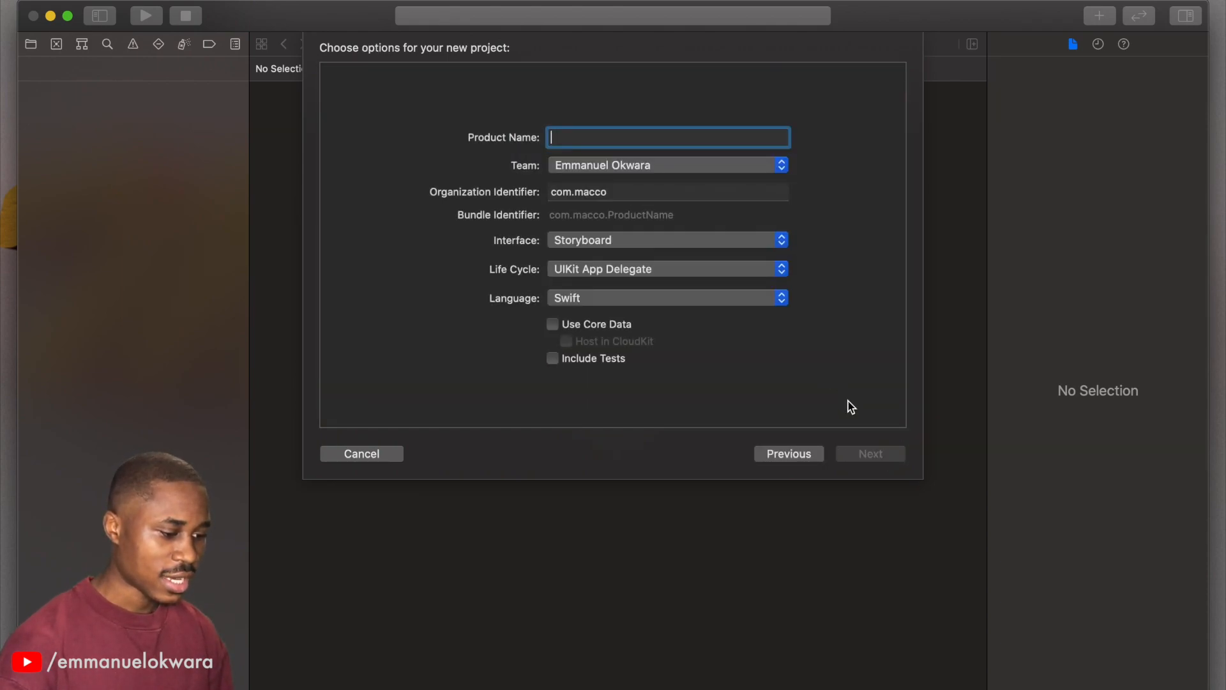
text(Yummie)
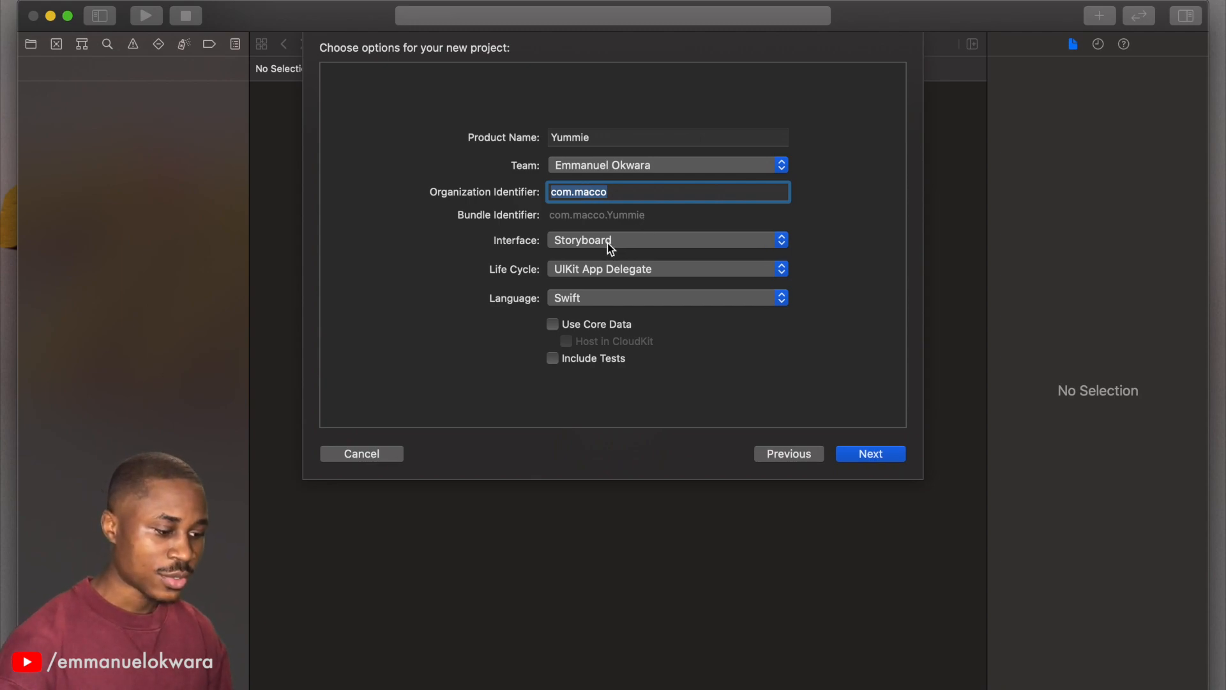
mouse_move(684, 283)
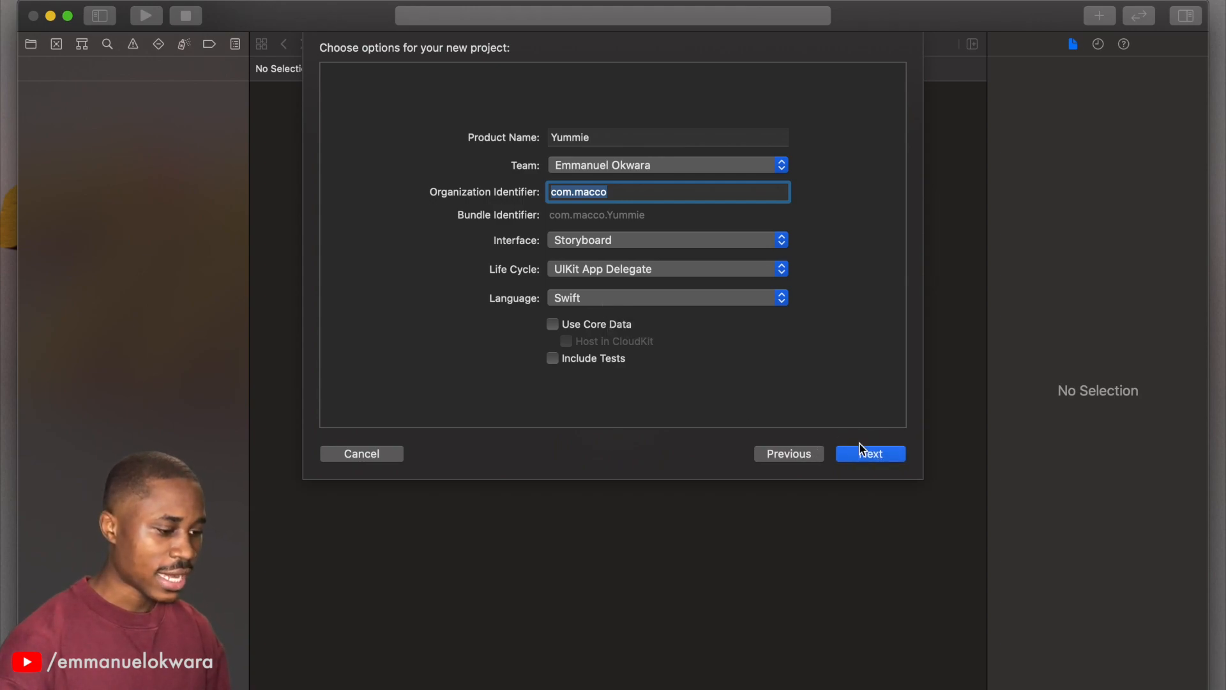
click(870, 454)
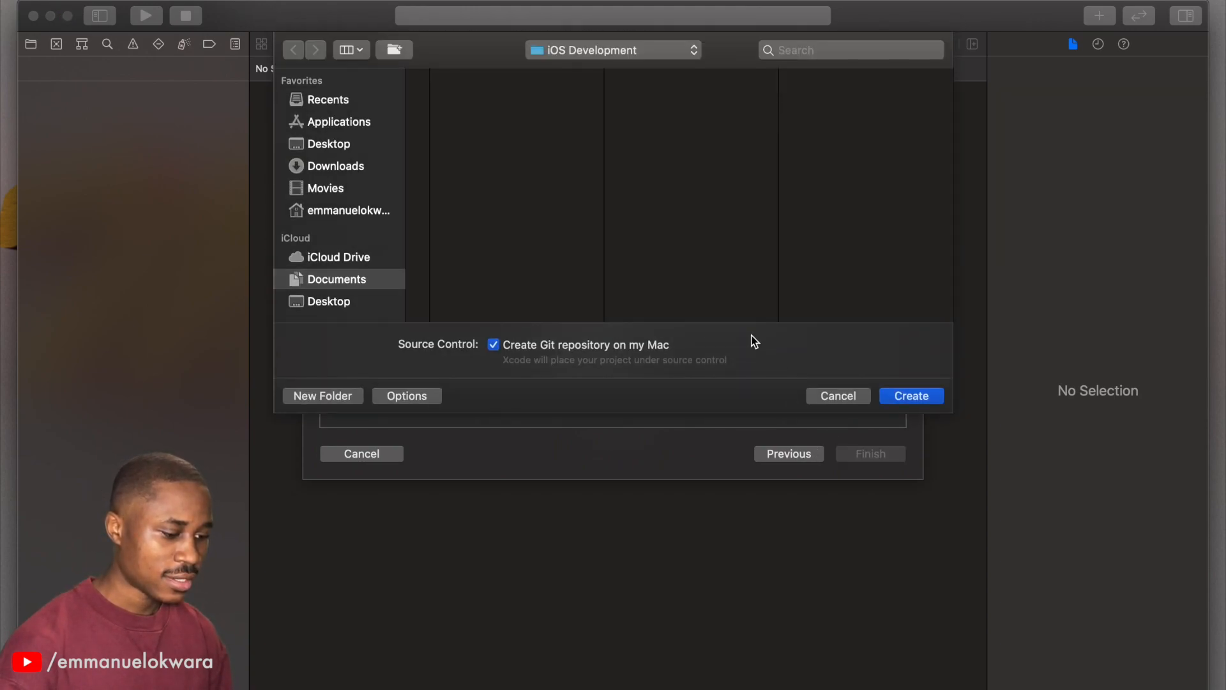
click(667, 90)
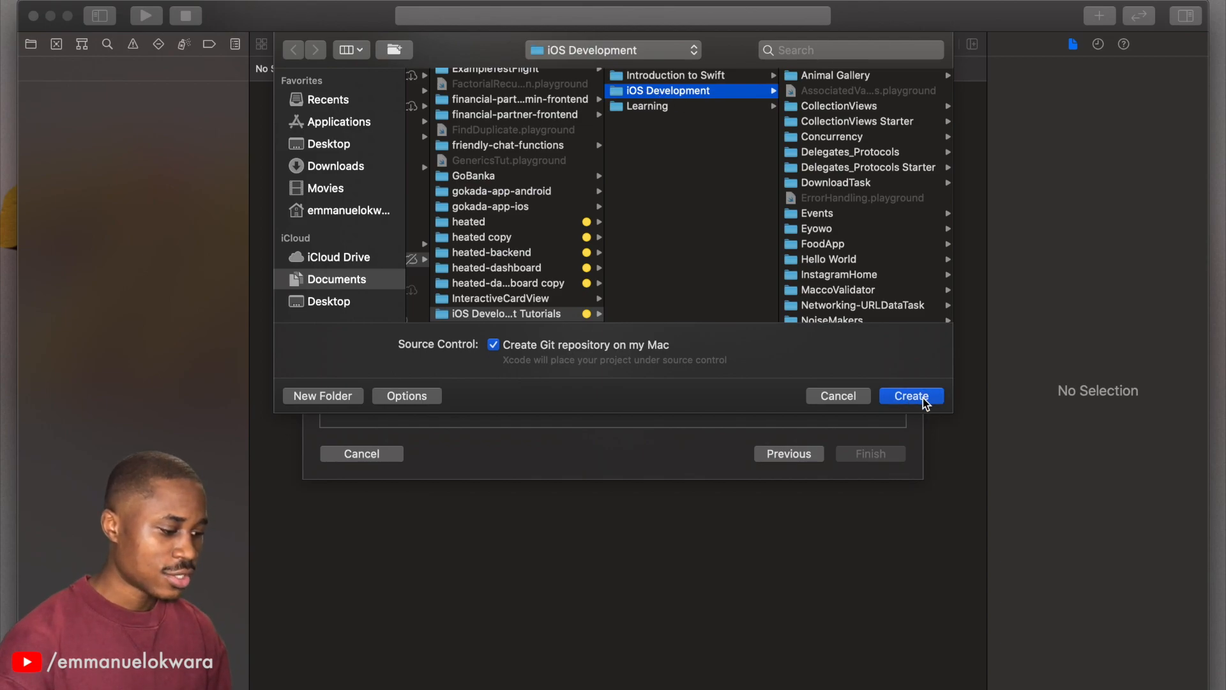
click(909, 396)
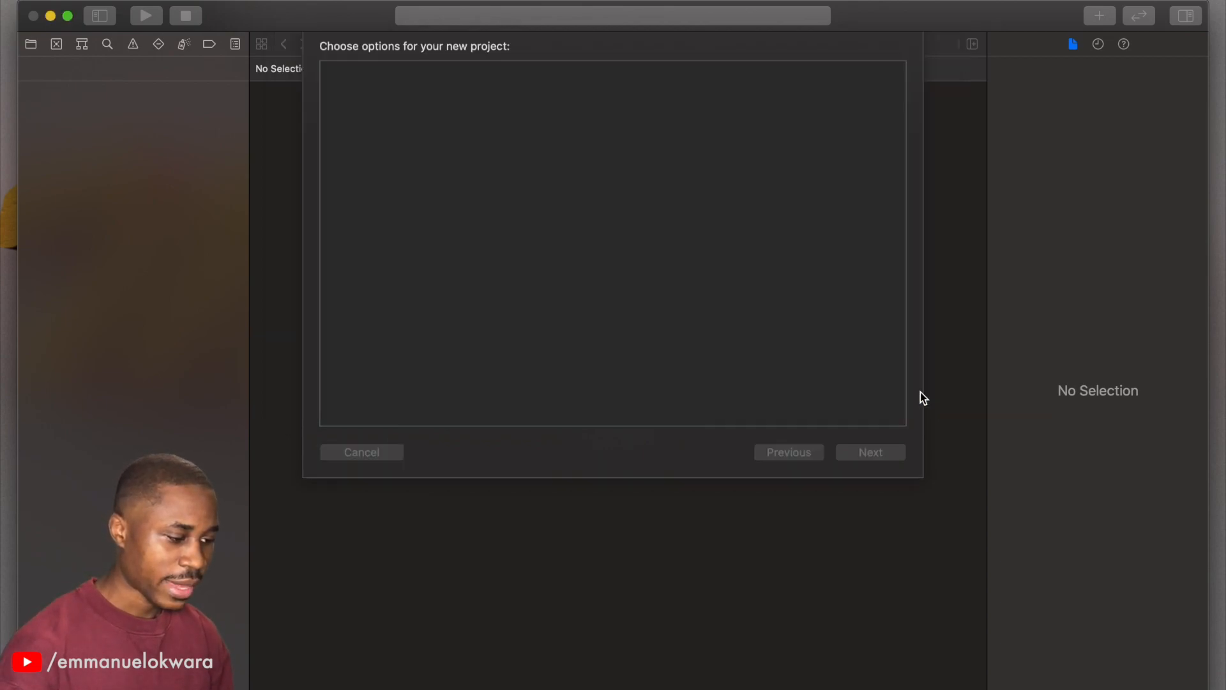
Show the Yummie project's general settings and choose the iPhone 11 simulator as run destination.
click(870, 452)
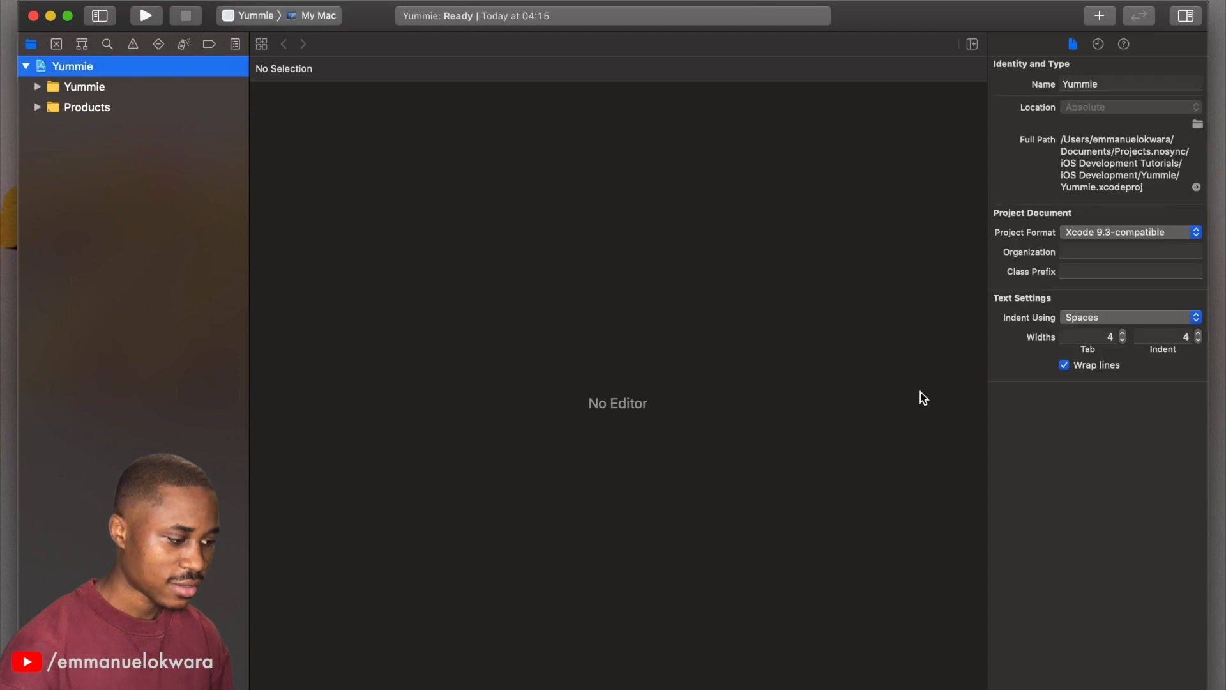
click(72, 66)
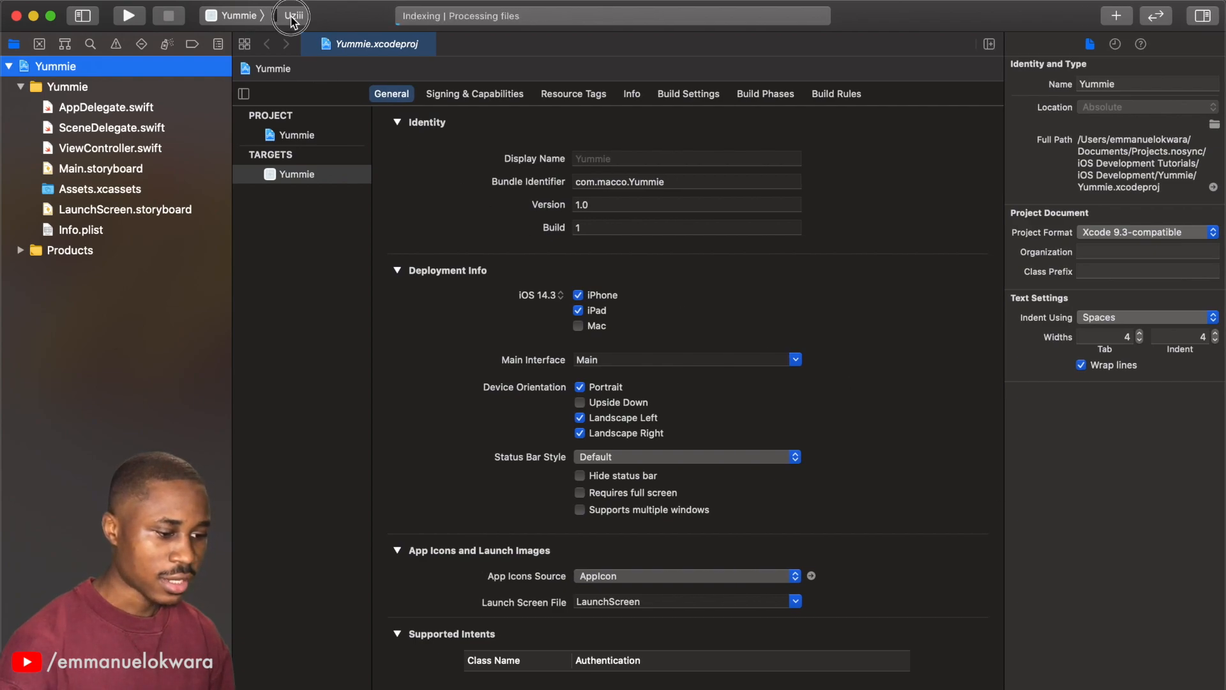
click(291, 16)
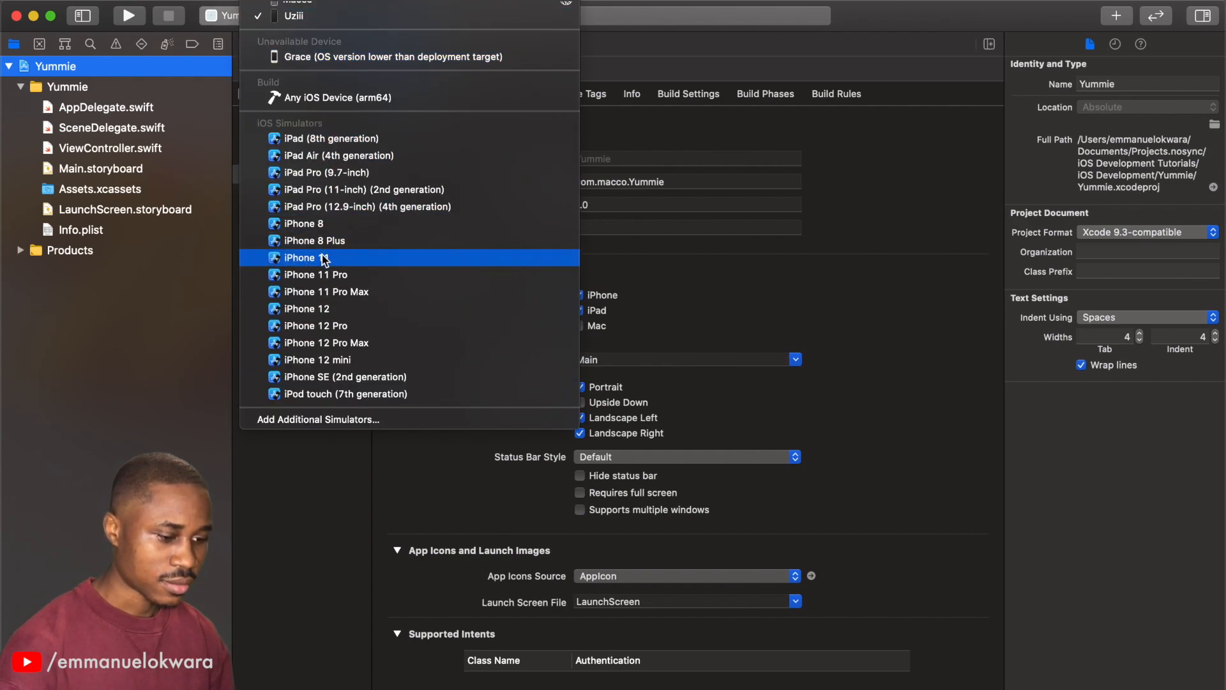
click(301, 258)
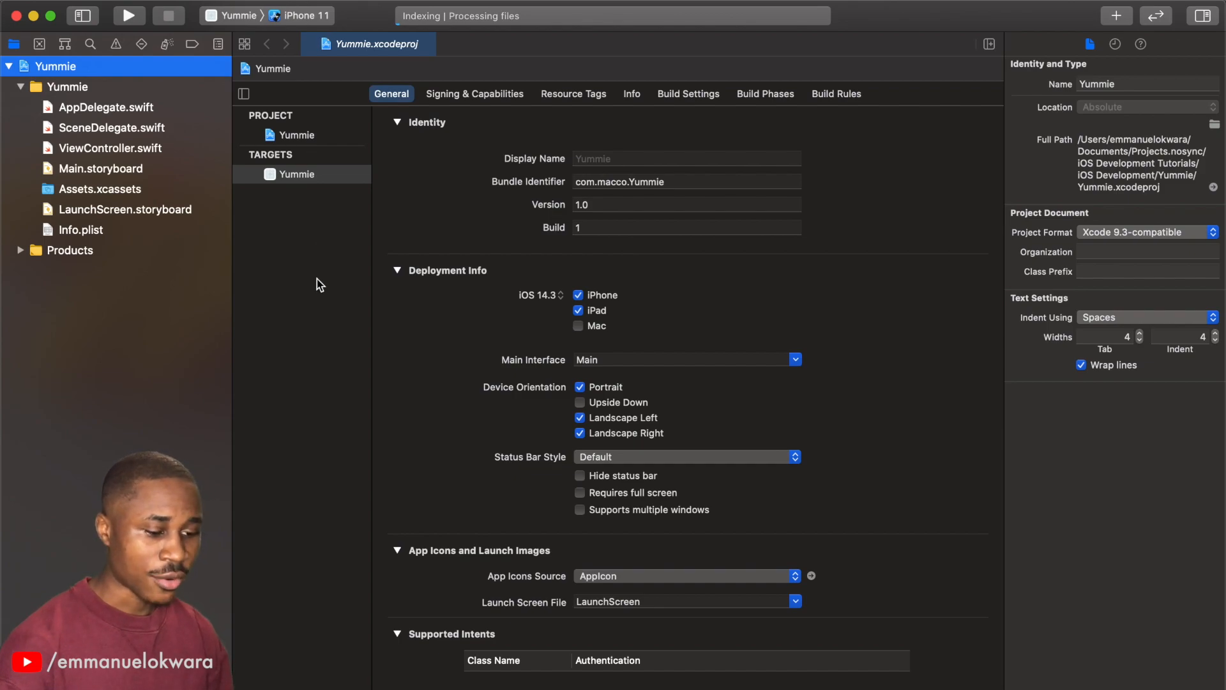
mouse_move(152, 206)
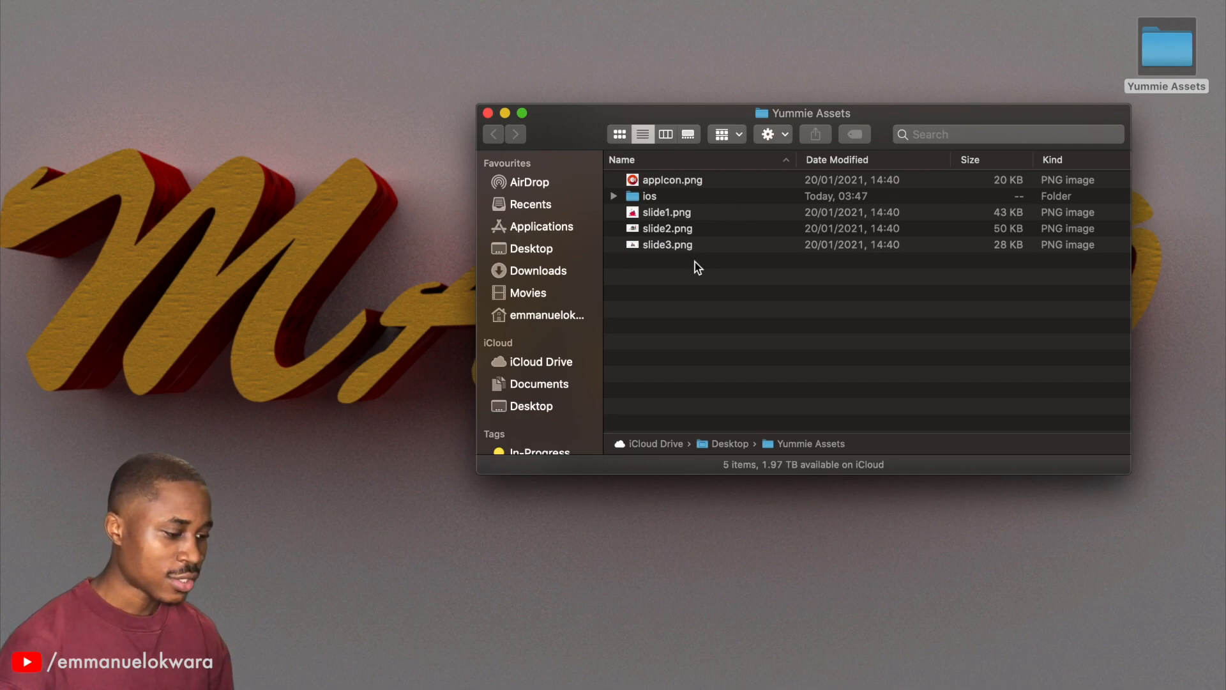
Select appicon.png and slide1–3.png in Yummie Assets for the asset catalog.
click(666, 212)
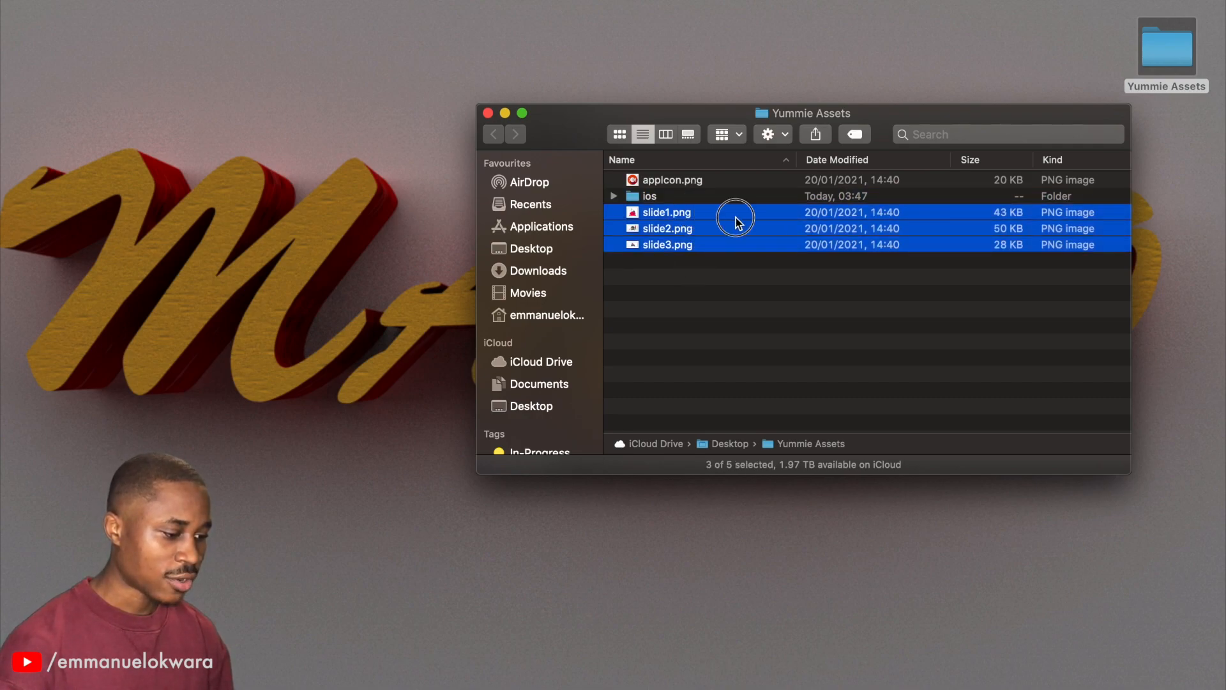
click(678, 264)
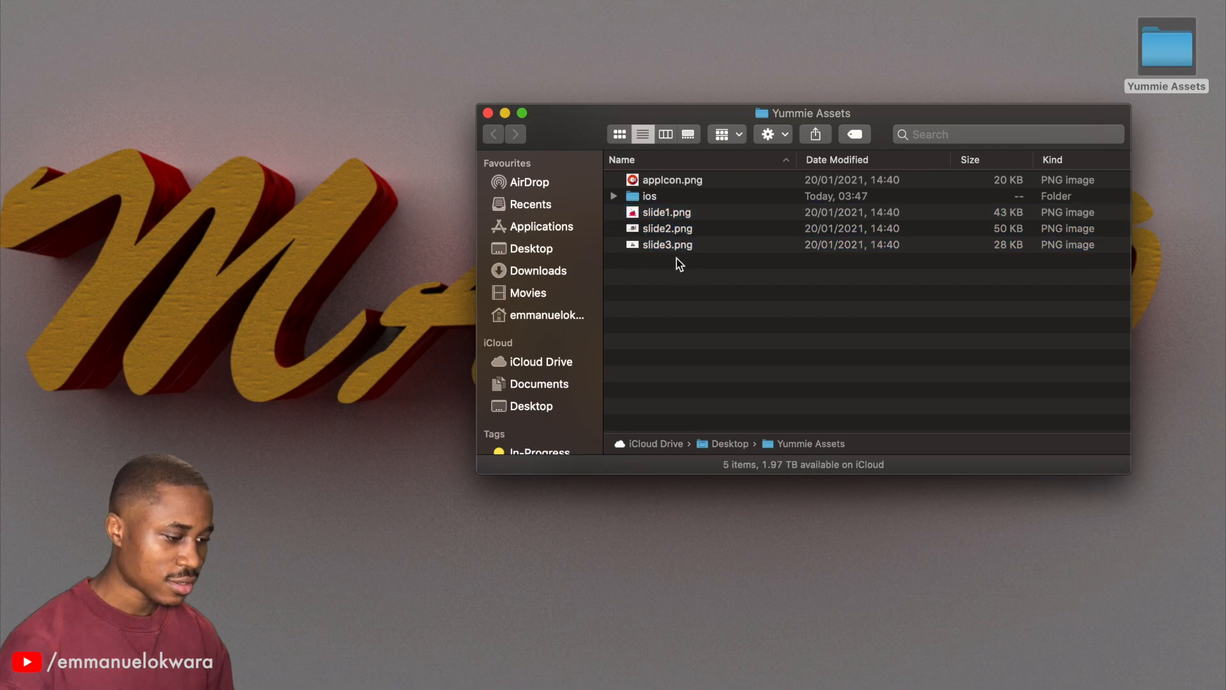
click(666, 212)
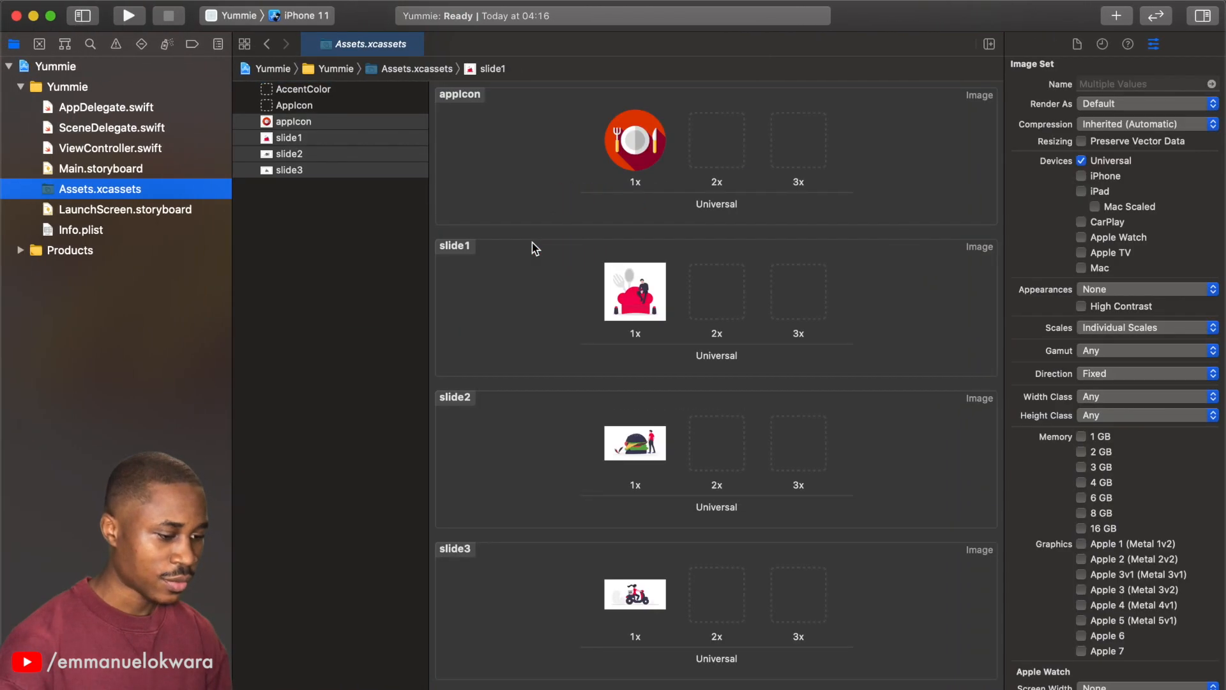
mouse_move(729, 255)
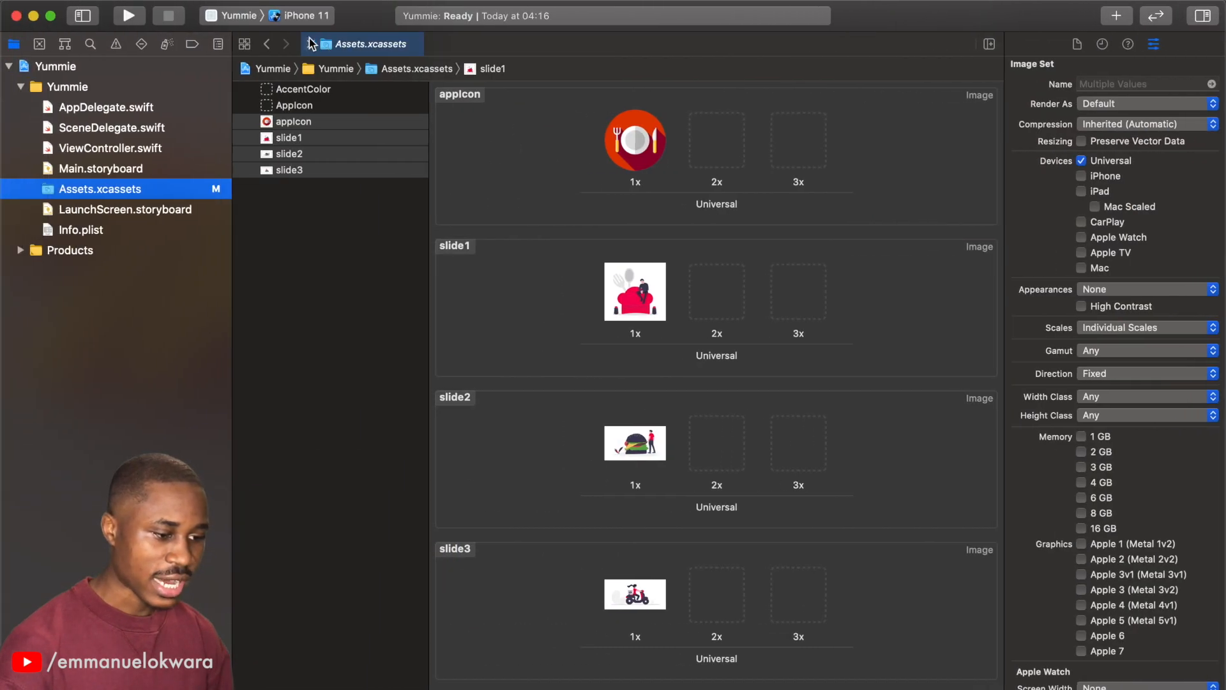
mouse_move(212, 14)
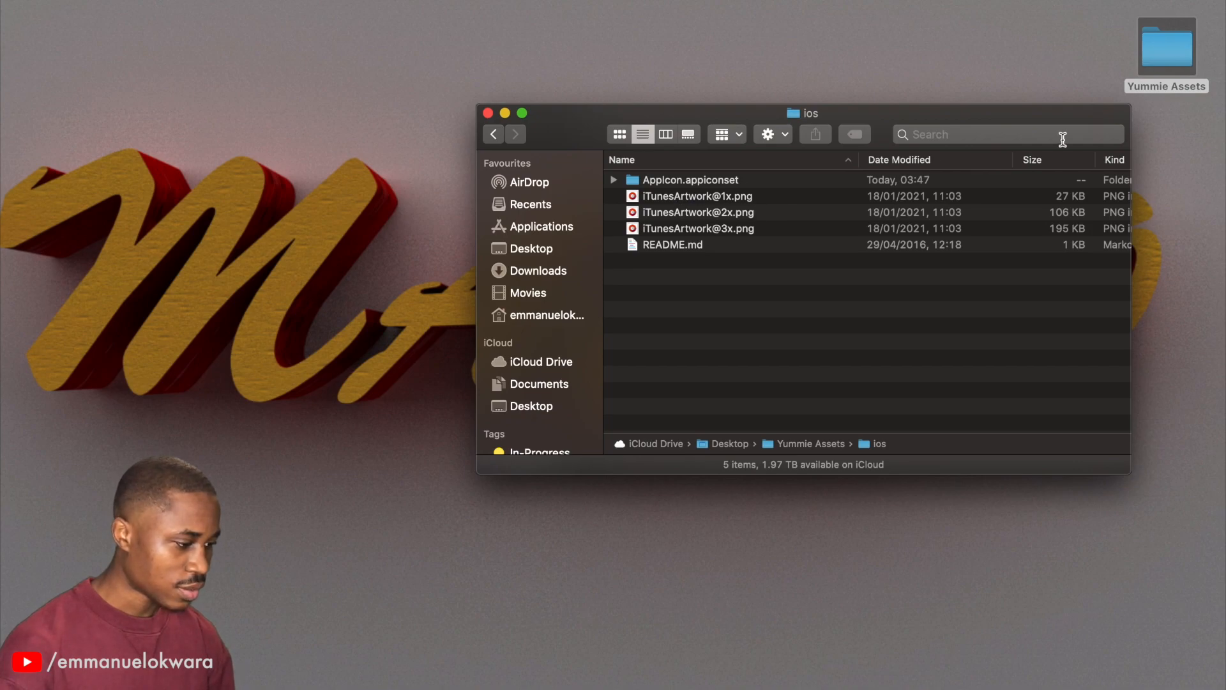
mouse_move(666, 188)
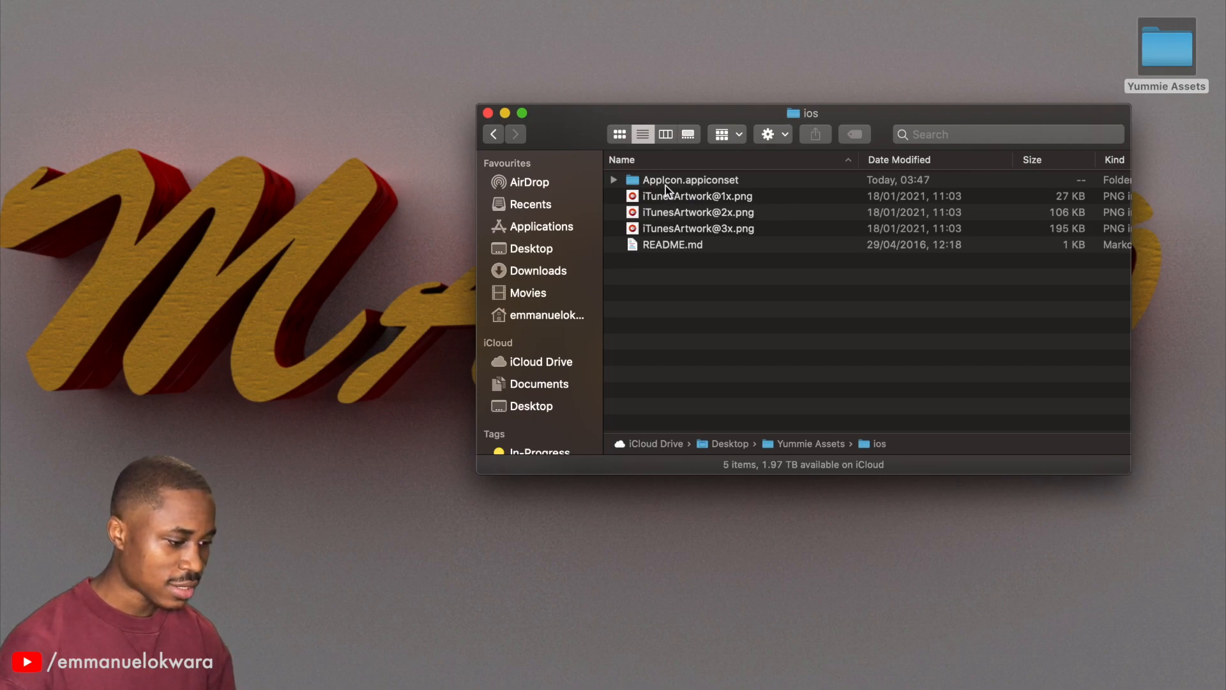
Replace the empty AppIcon set with AppIcon.appiconset from the ios folder.
click(689, 178)
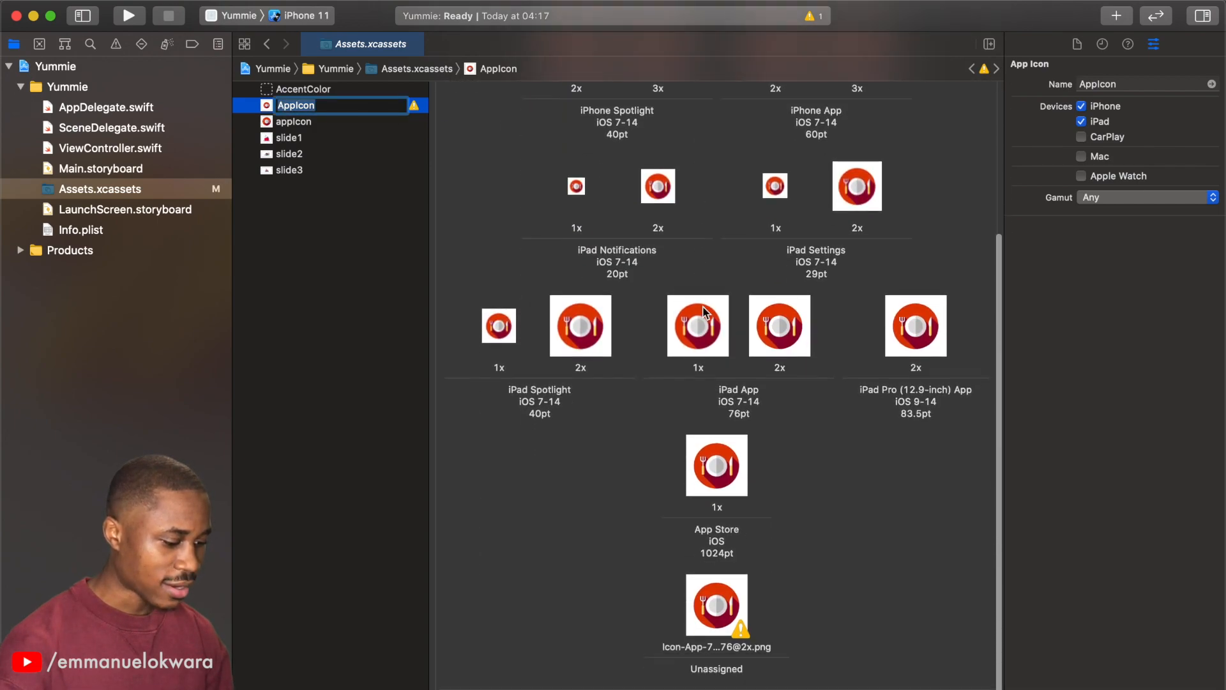
click(715, 608)
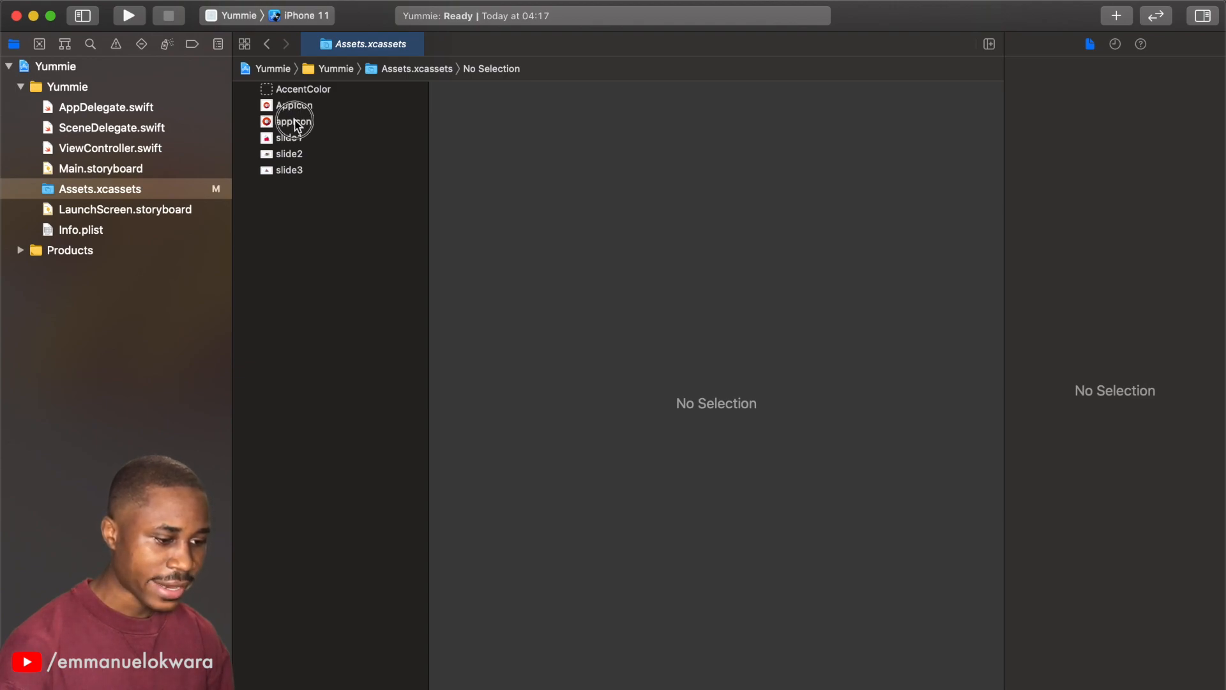
Build and run Yummie in the iPhone 11 simulator to check its Home Screen icon.
click(294, 121)
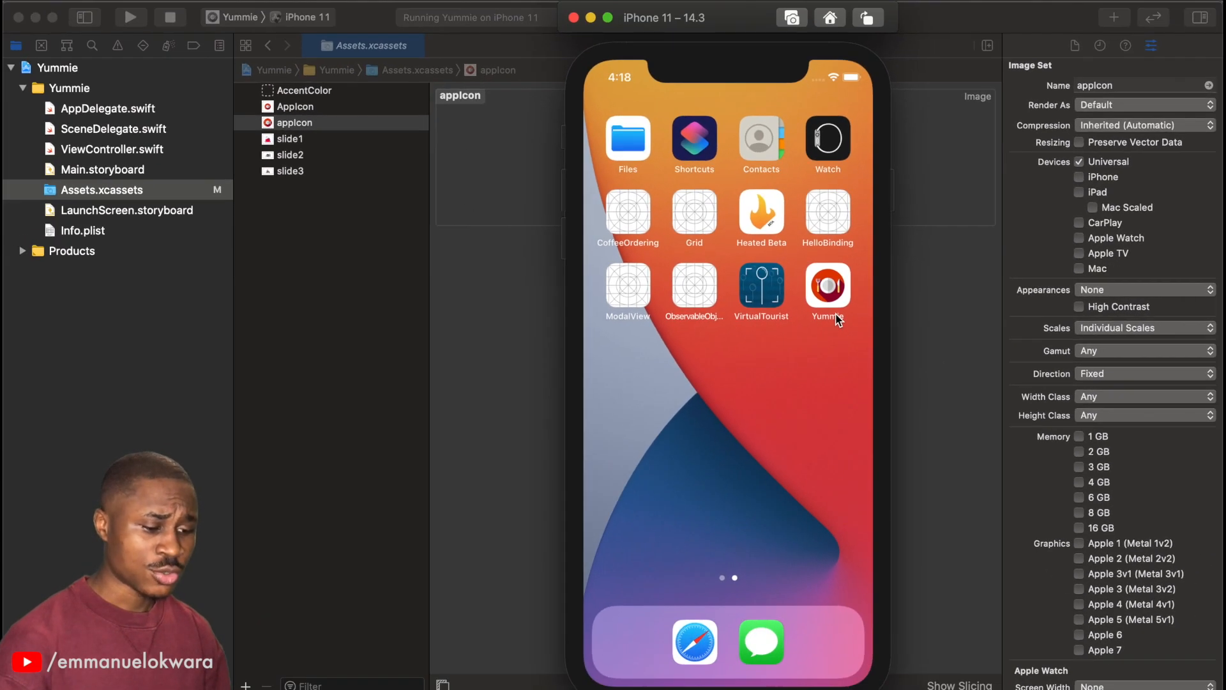
mouse_move(704, 305)
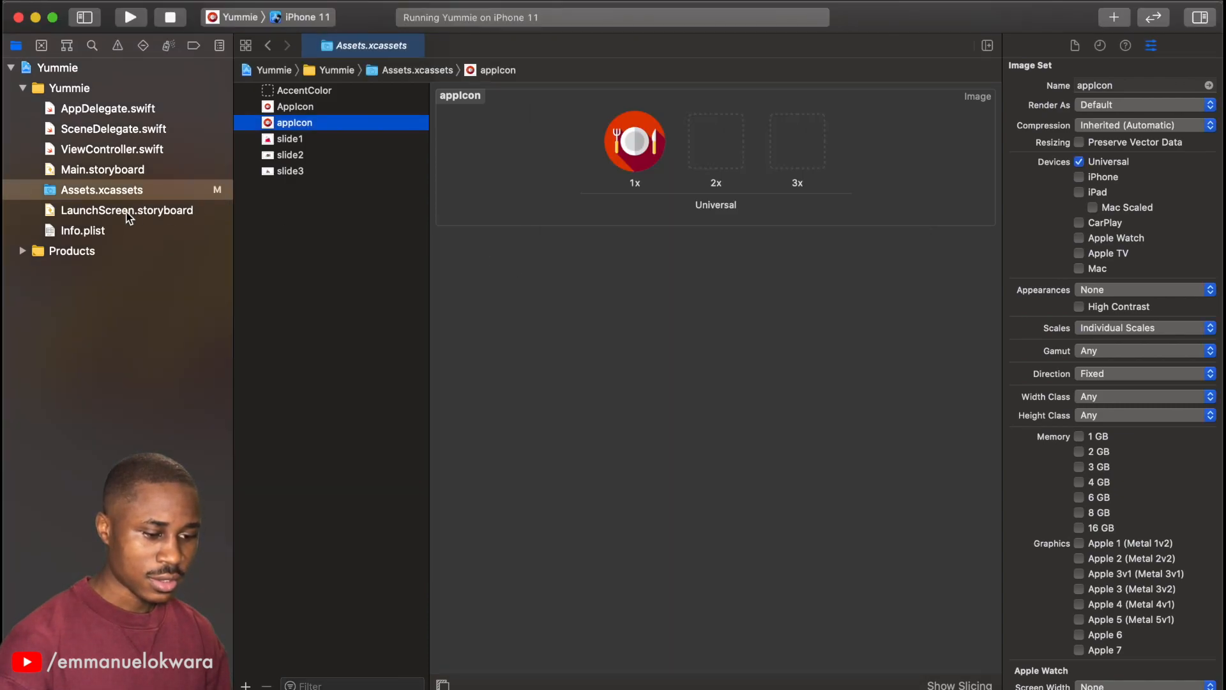
Add an Image View from the Object Library to the centre of LaunchScreen.storyboard.
click(127, 209)
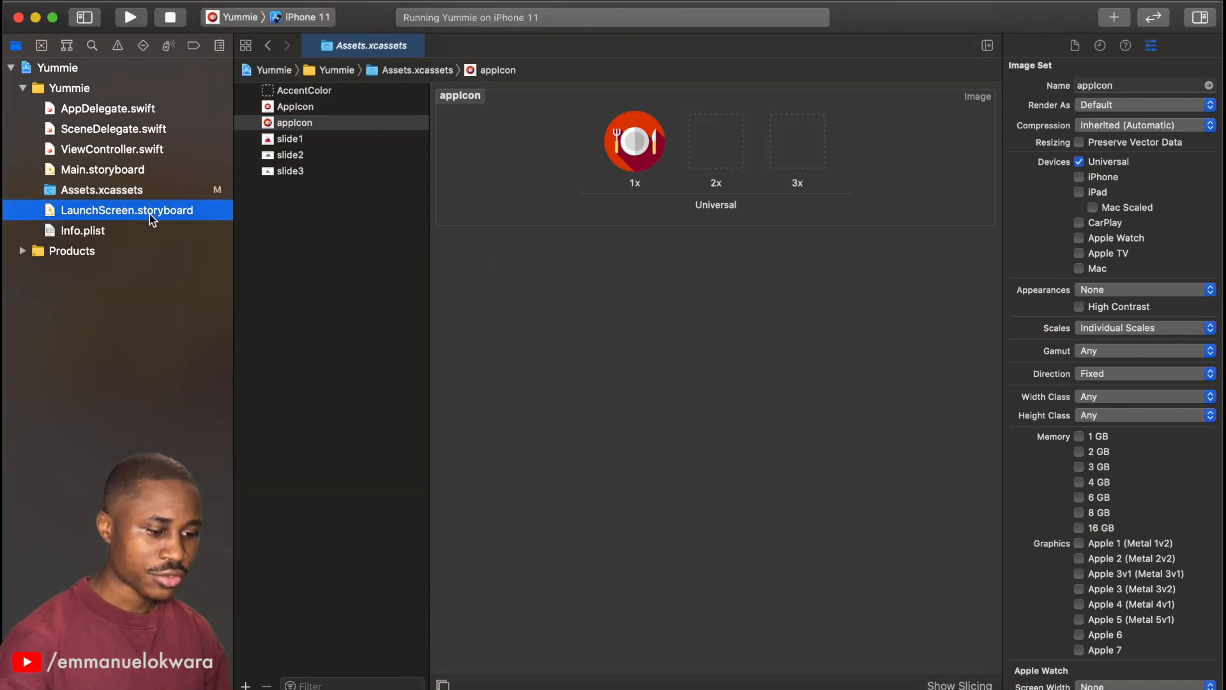
click(126, 210)
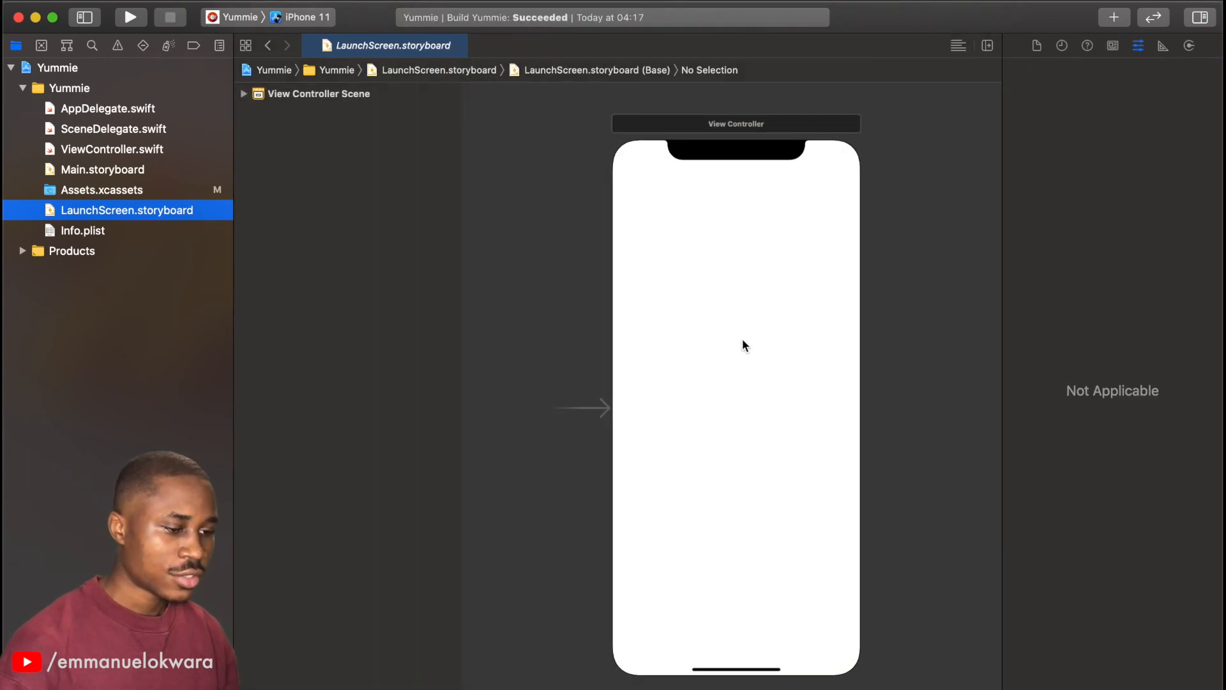
mouse_move(871, 324)
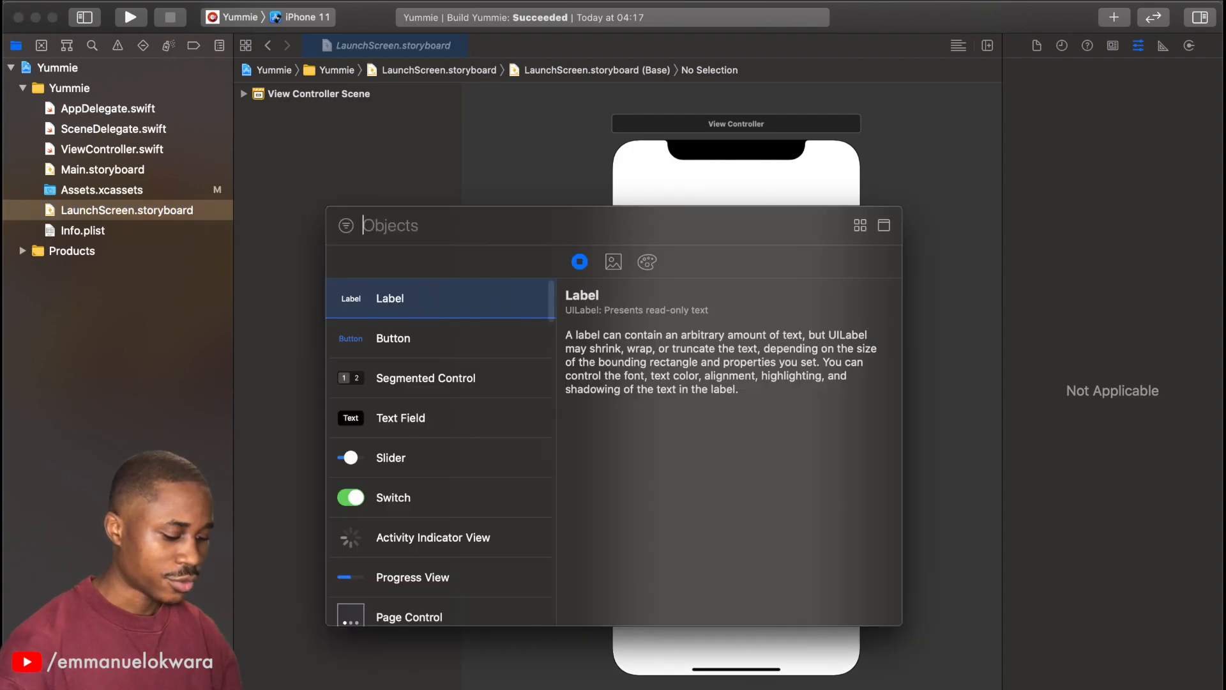
text(image)
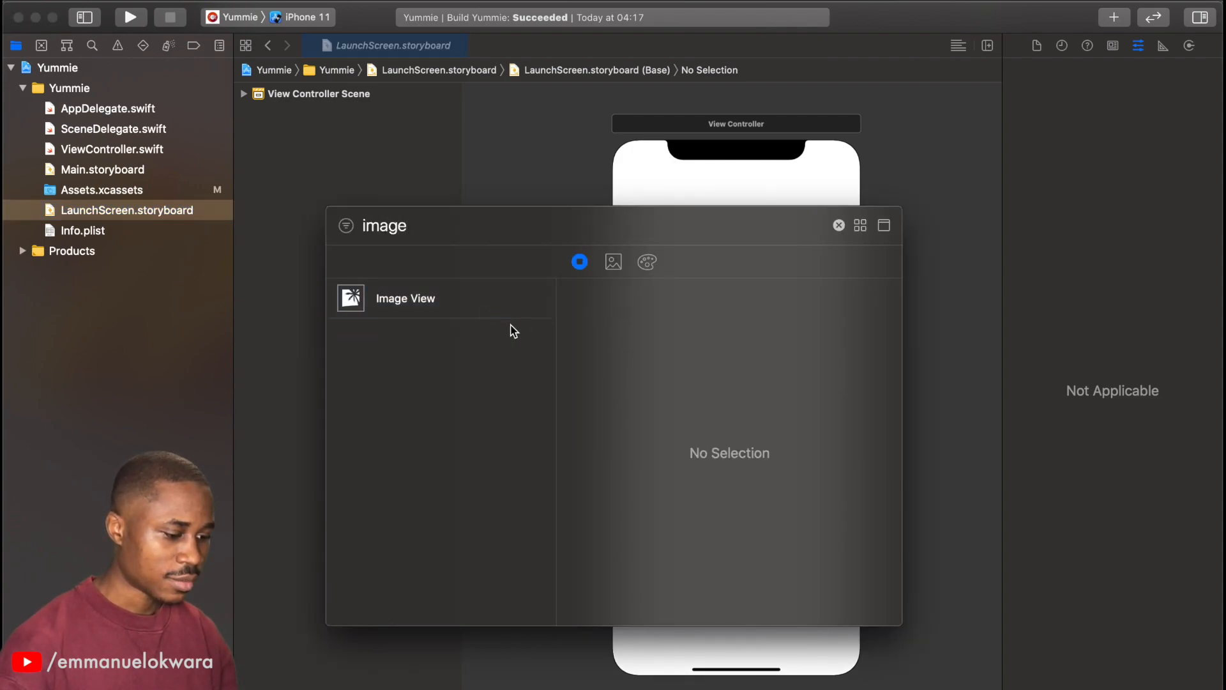
drag(404, 298, 735, 358)
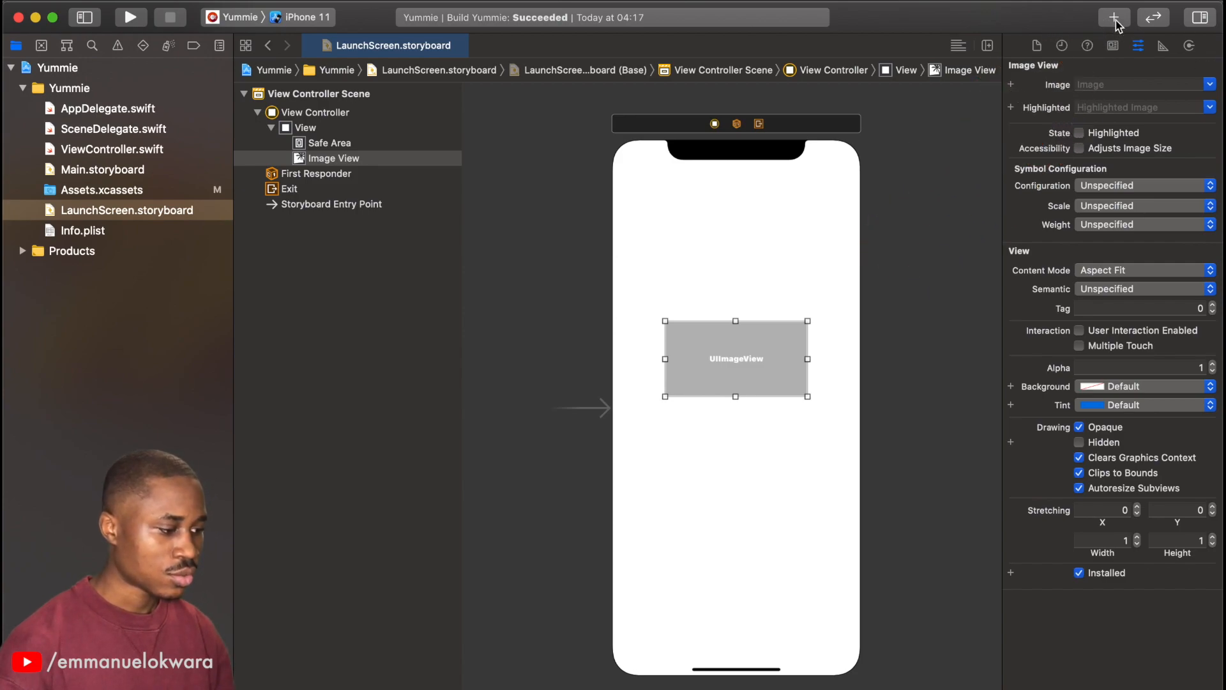
Set the image view to appicon and constrain it to 200 by 200 points.
click(1114, 17)
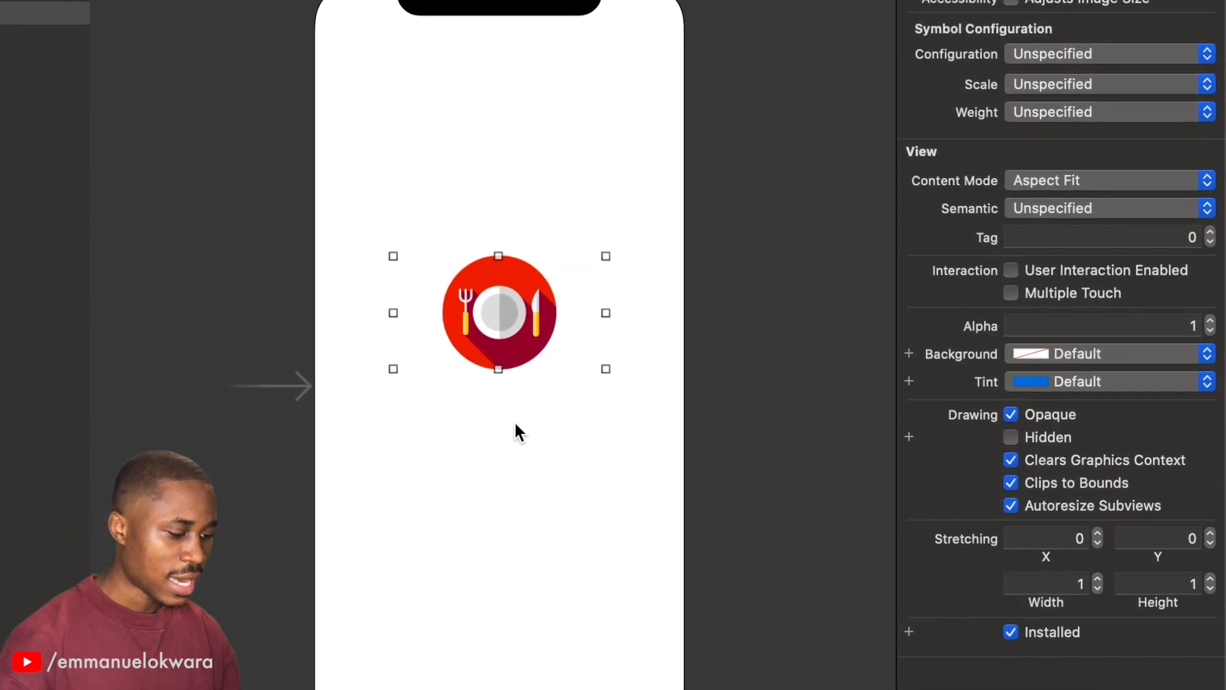
click(795, 670)
text(200)
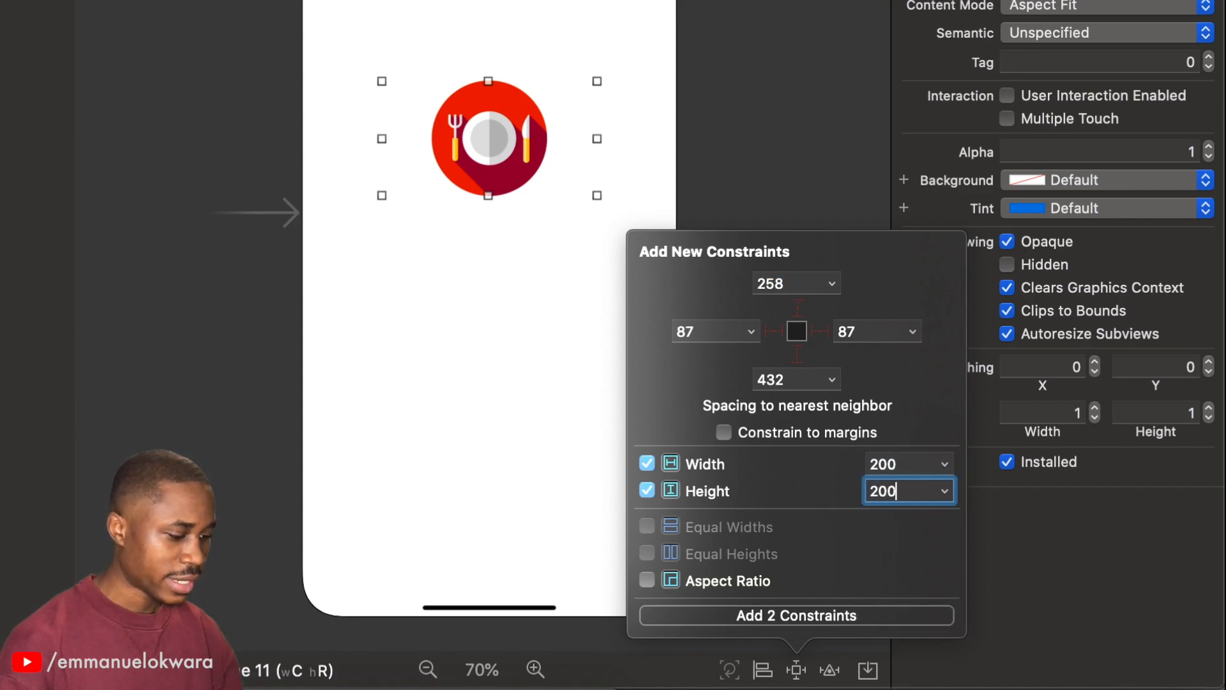
click(796, 616)
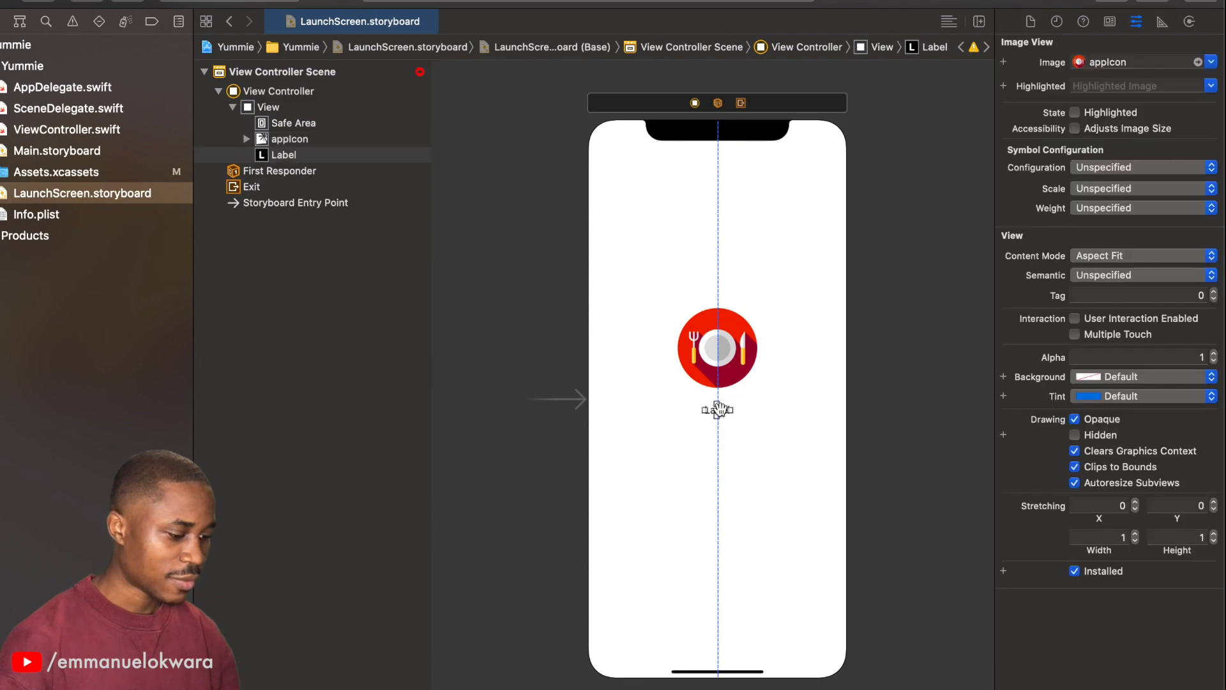
Make the label read Yummie in custom font Marker Felt Wide at size 36.
click(716, 410)
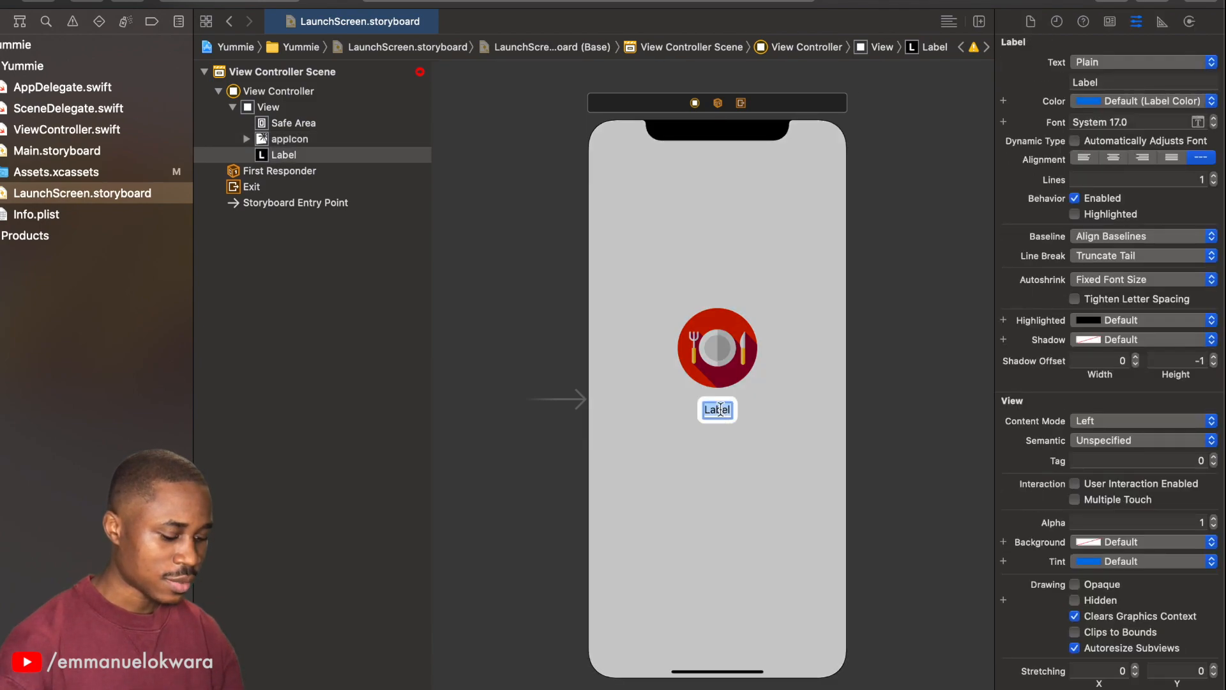
text(Yummie)
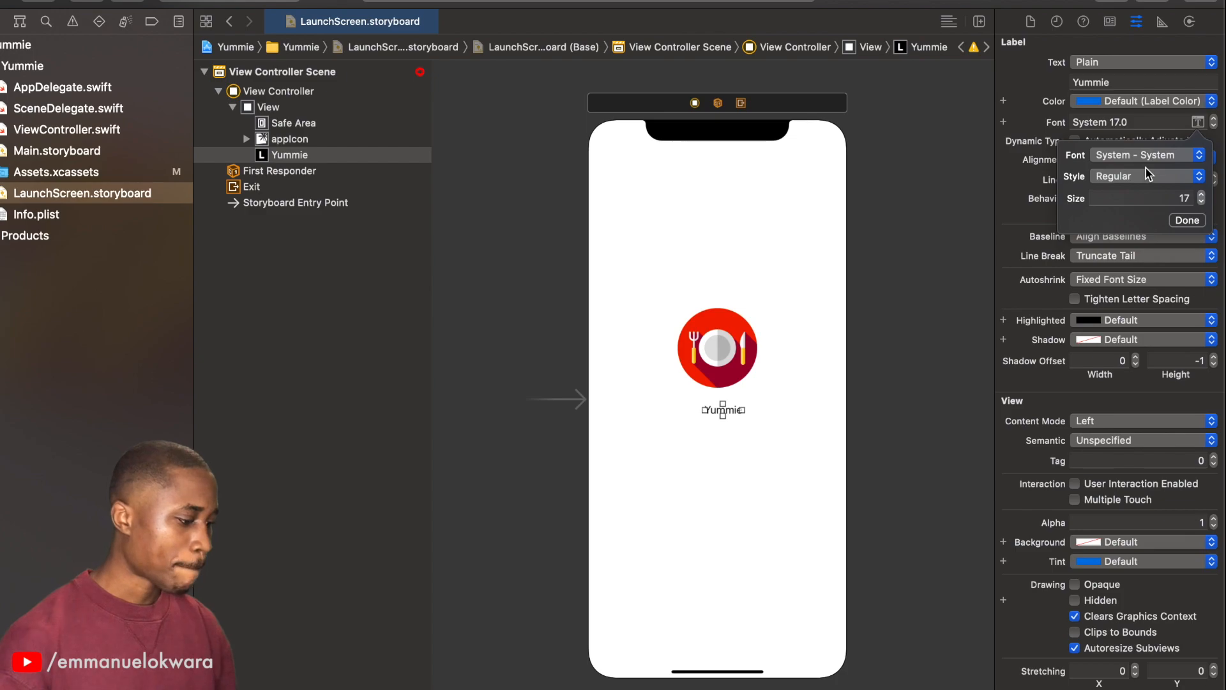
click(1145, 154)
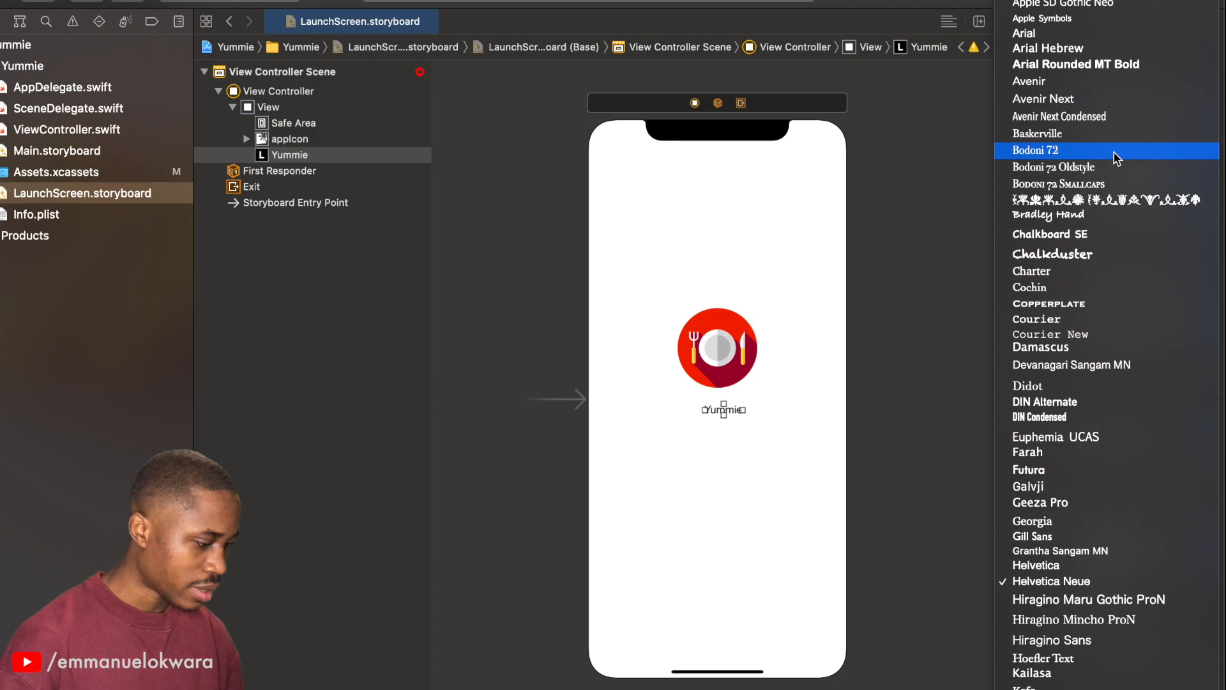
scroll(down, 3)
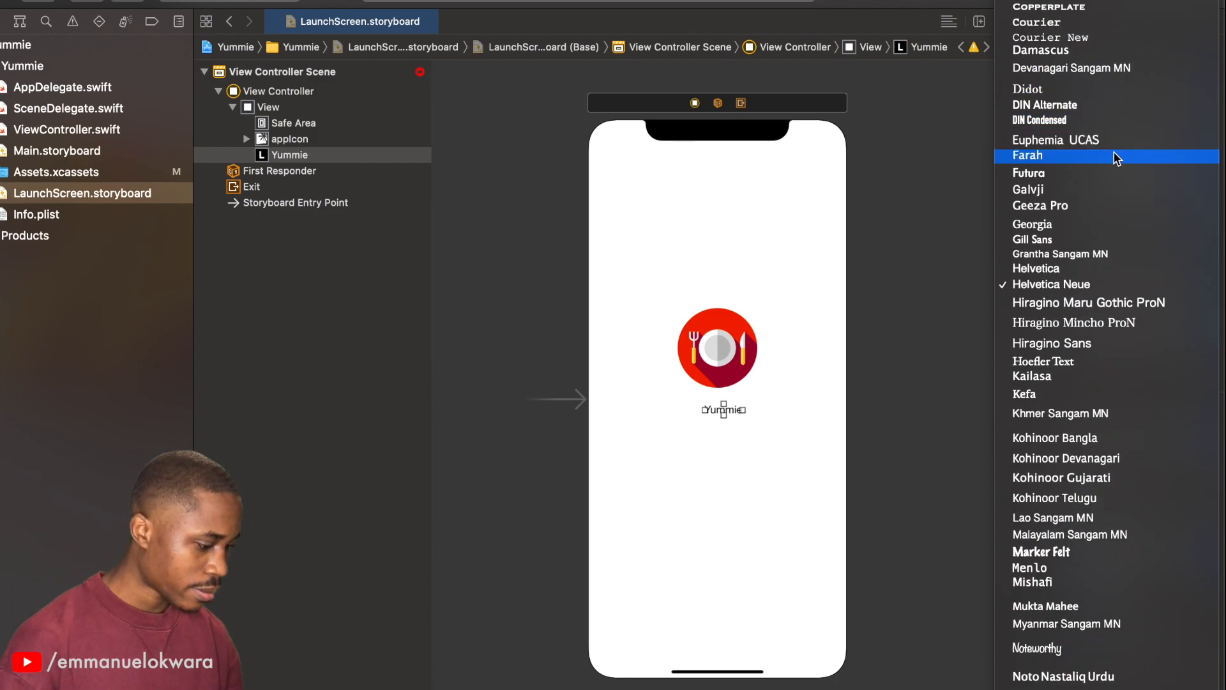
scroll(down, 3)
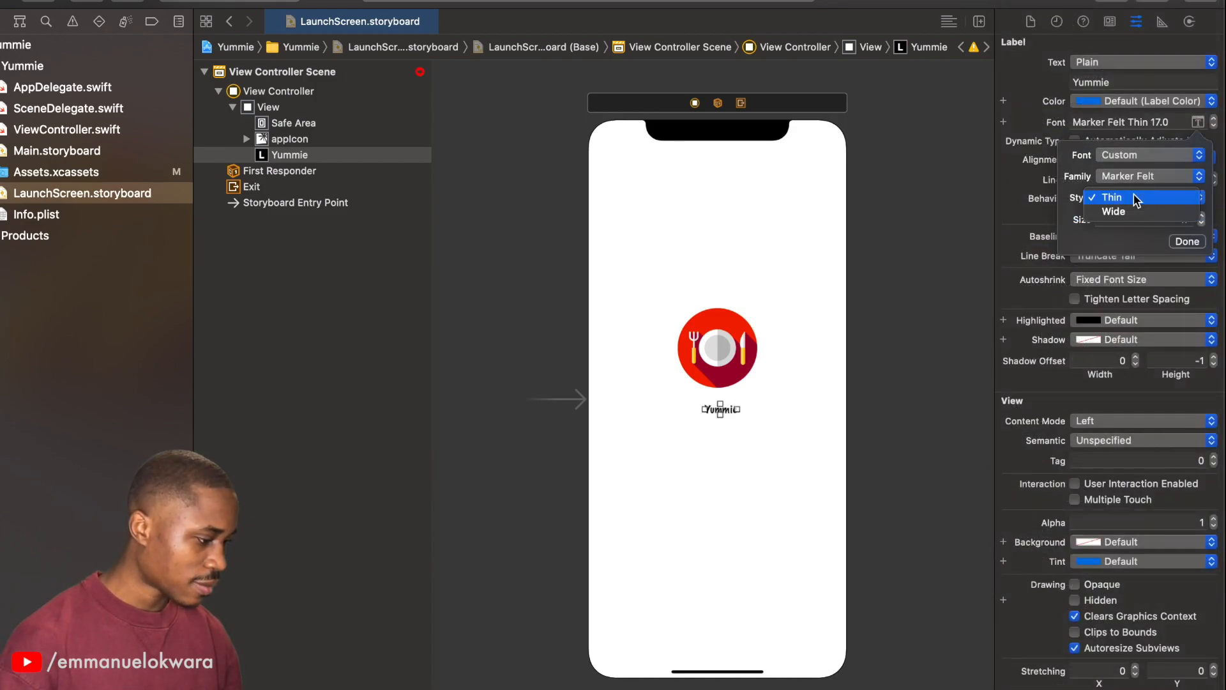
click(1112, 212)
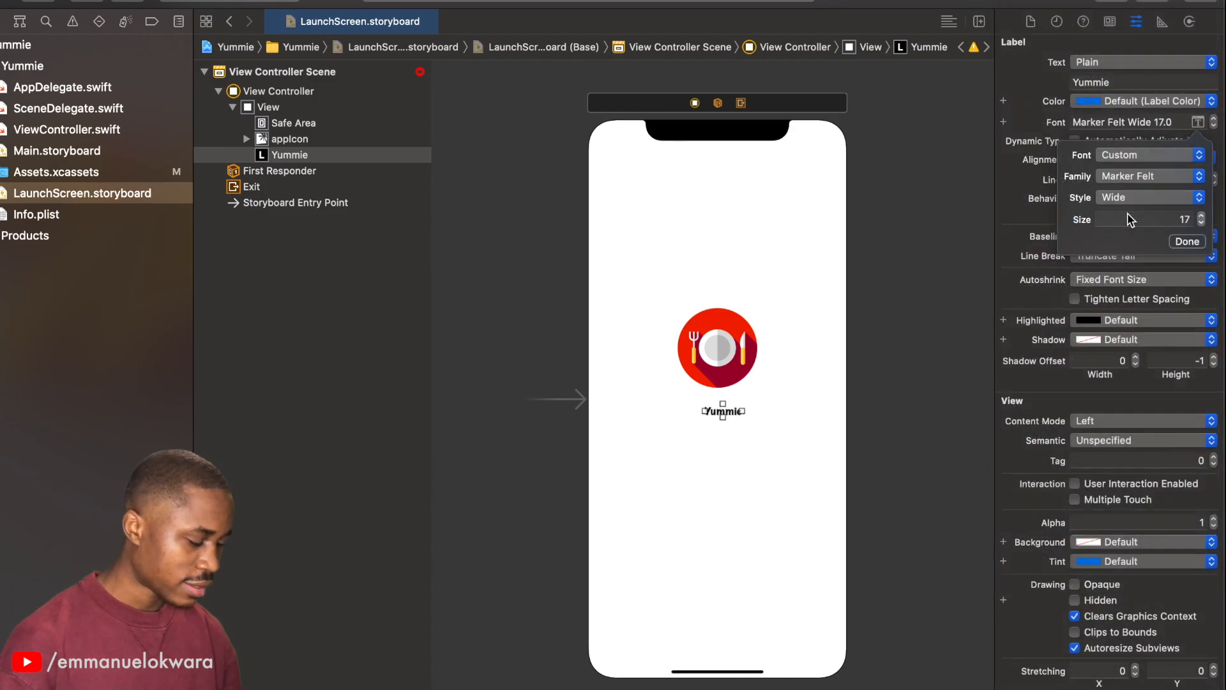
click(1202, 216)
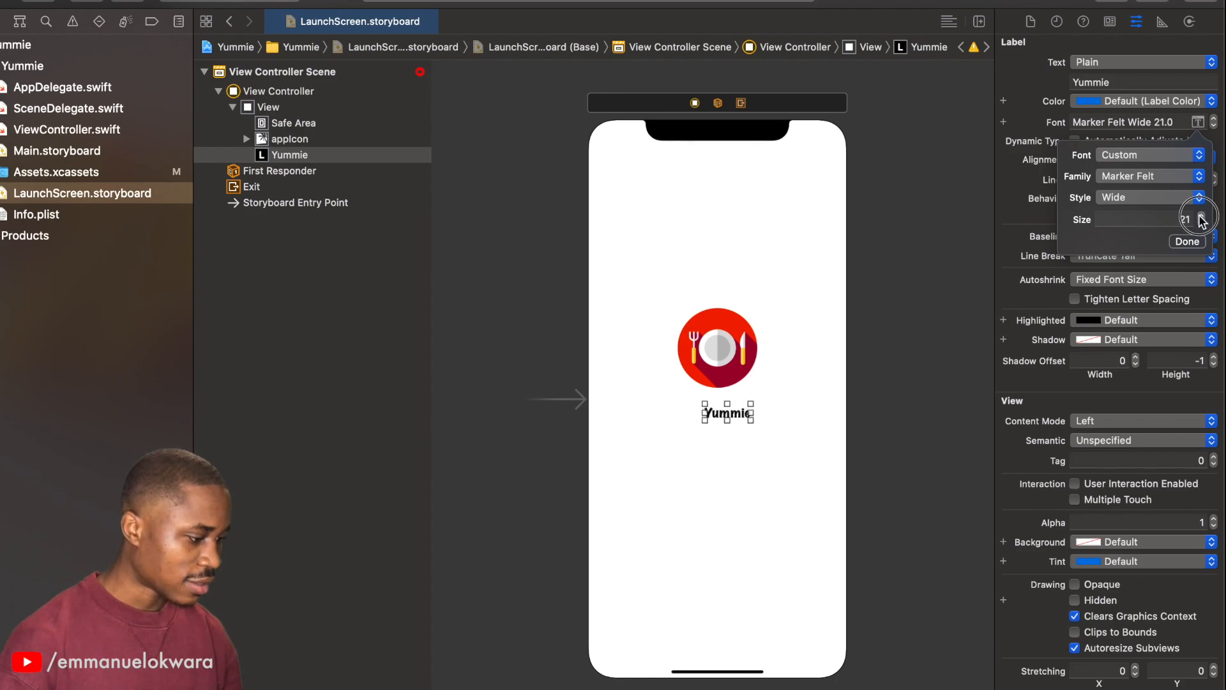
click(1202, 216)
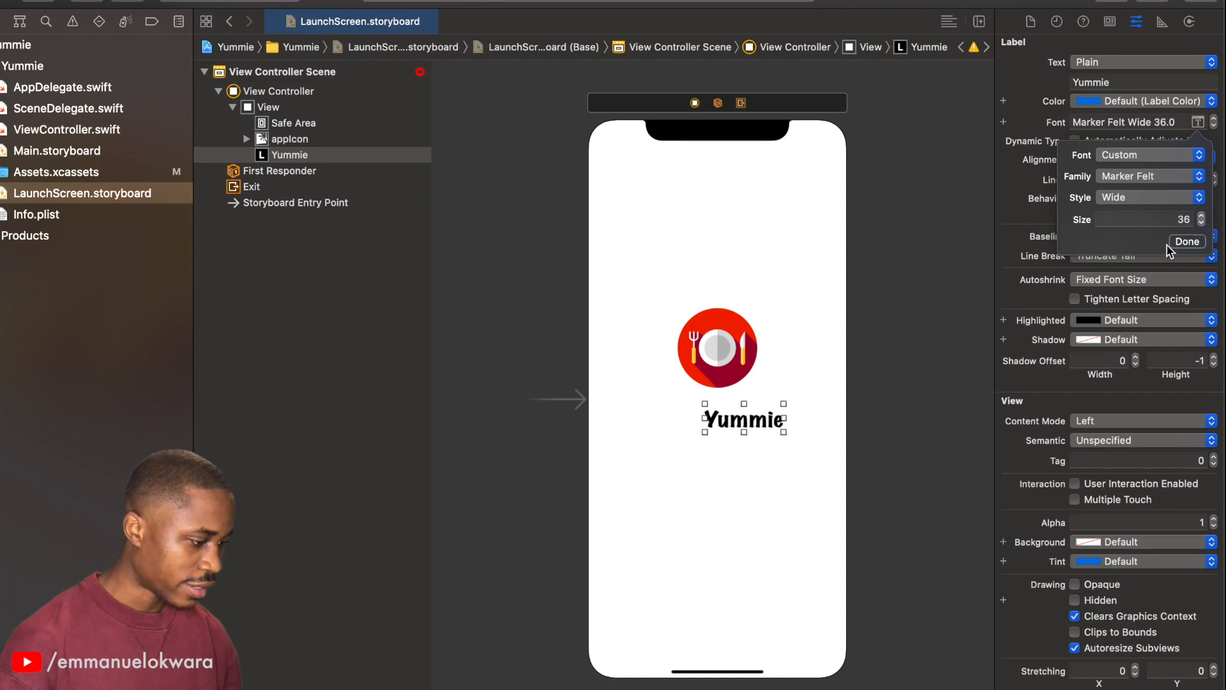
click(1187, 241)
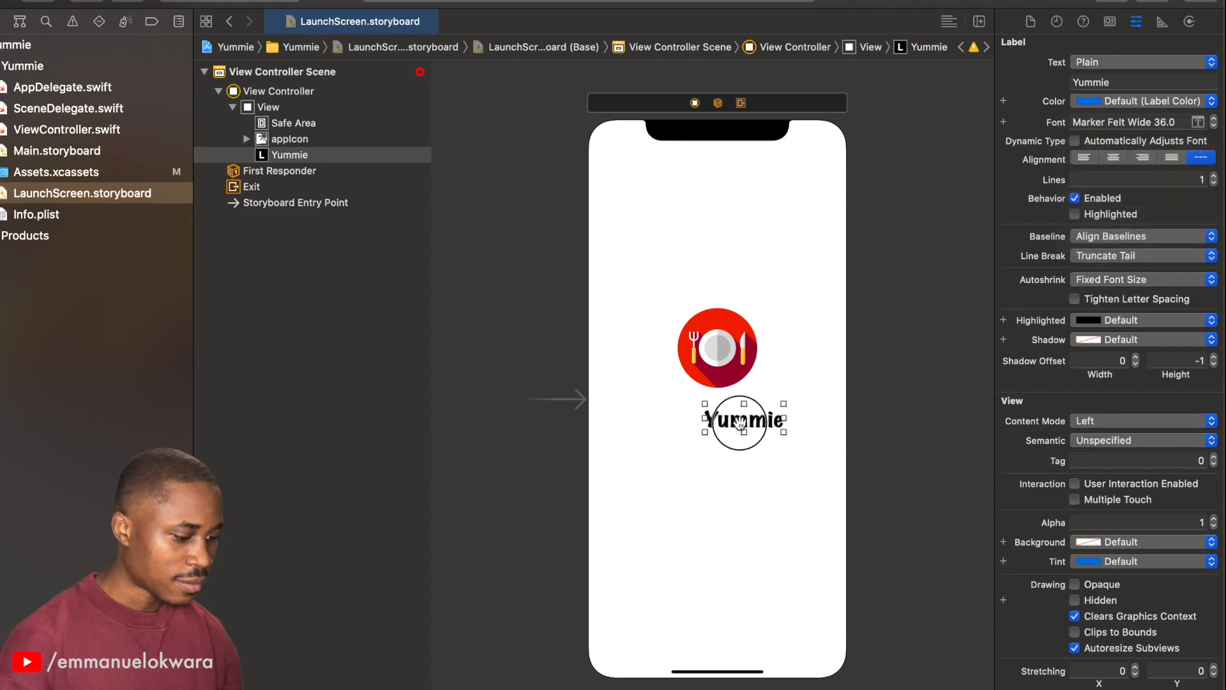
Move the Yummie label along the centre guide to sit directly under the app icon.
drag(737, 422, 717, 414)
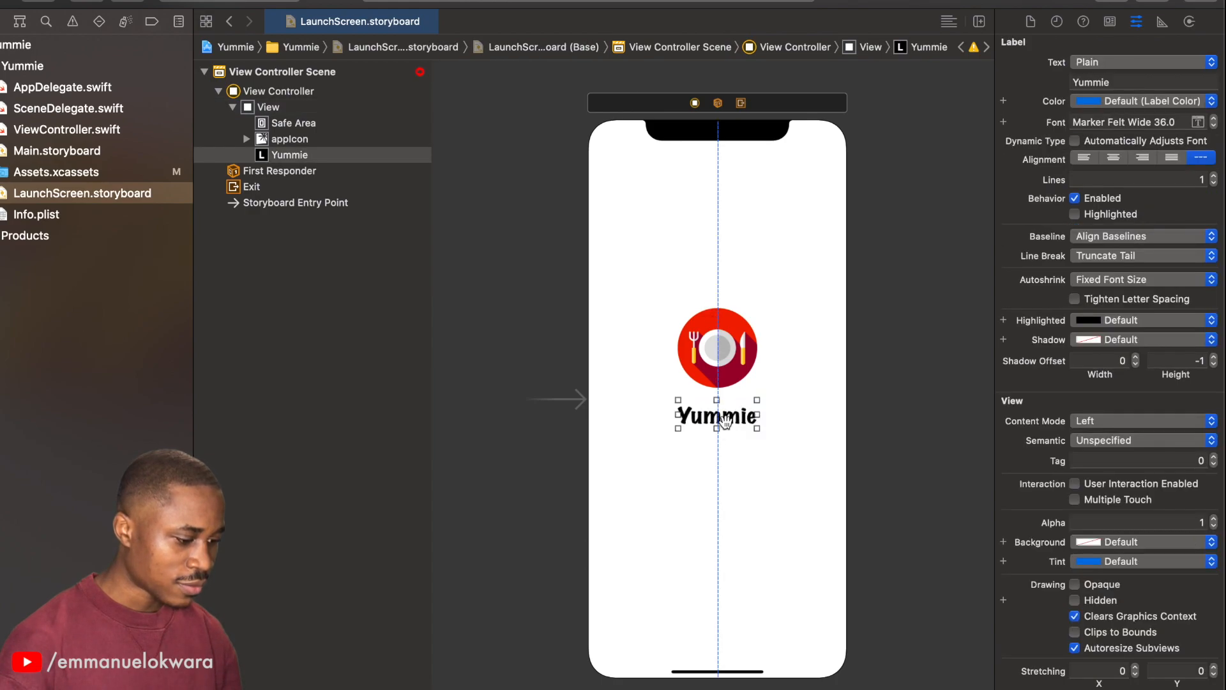
mouse_move(730, 407)
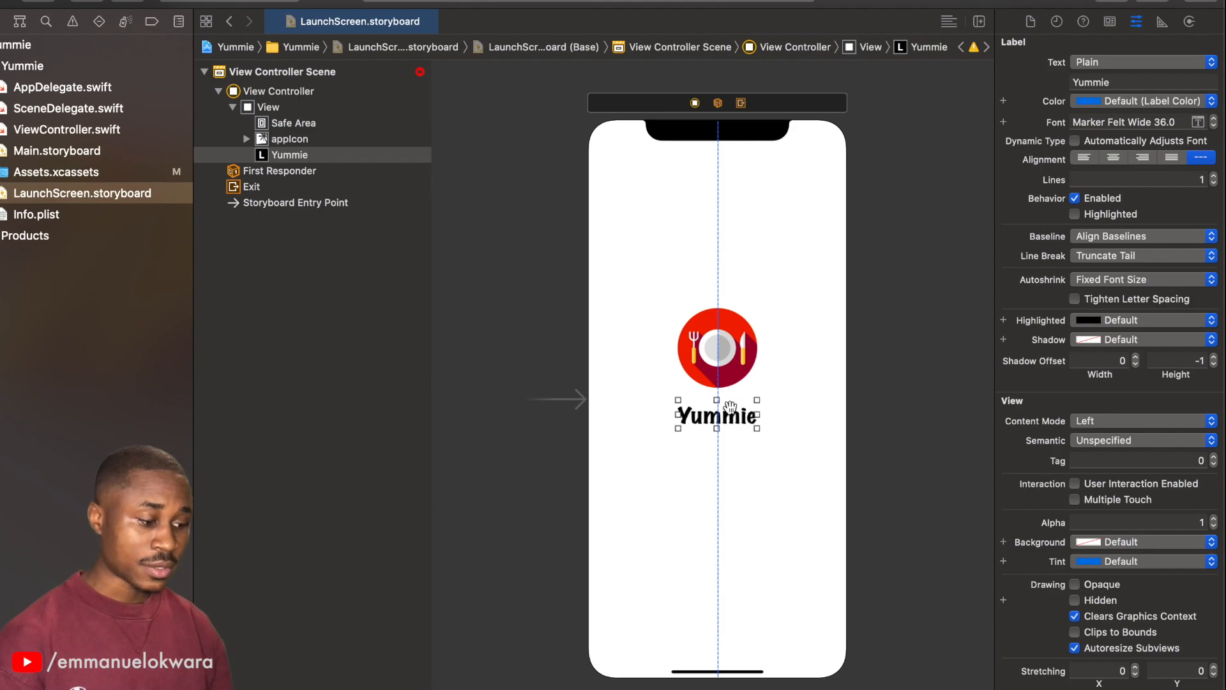
mouse_move(711, 376)
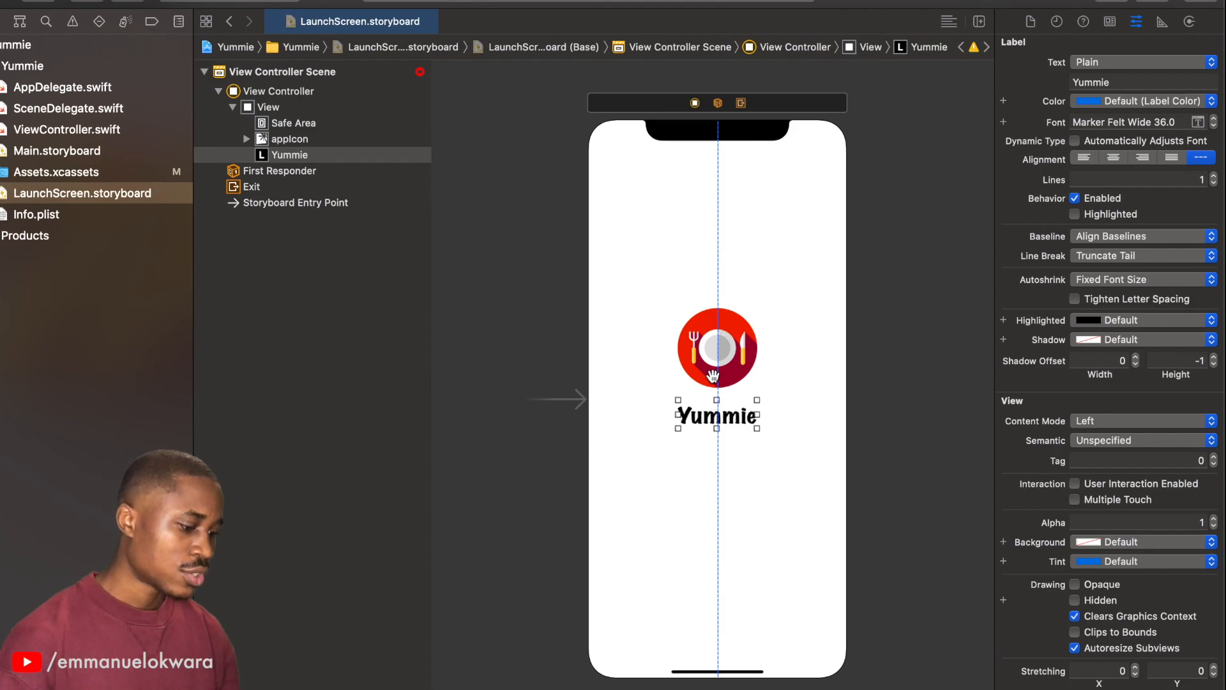
mouse_move(722, 384)
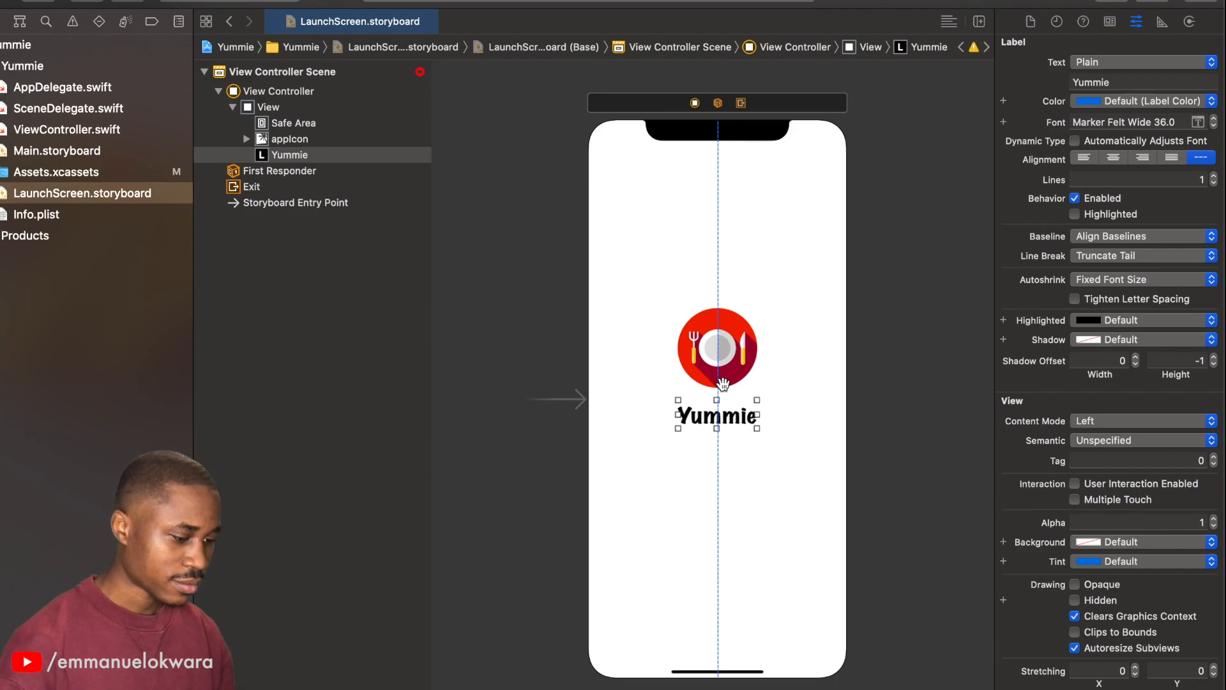
mouse_move(729, 368)
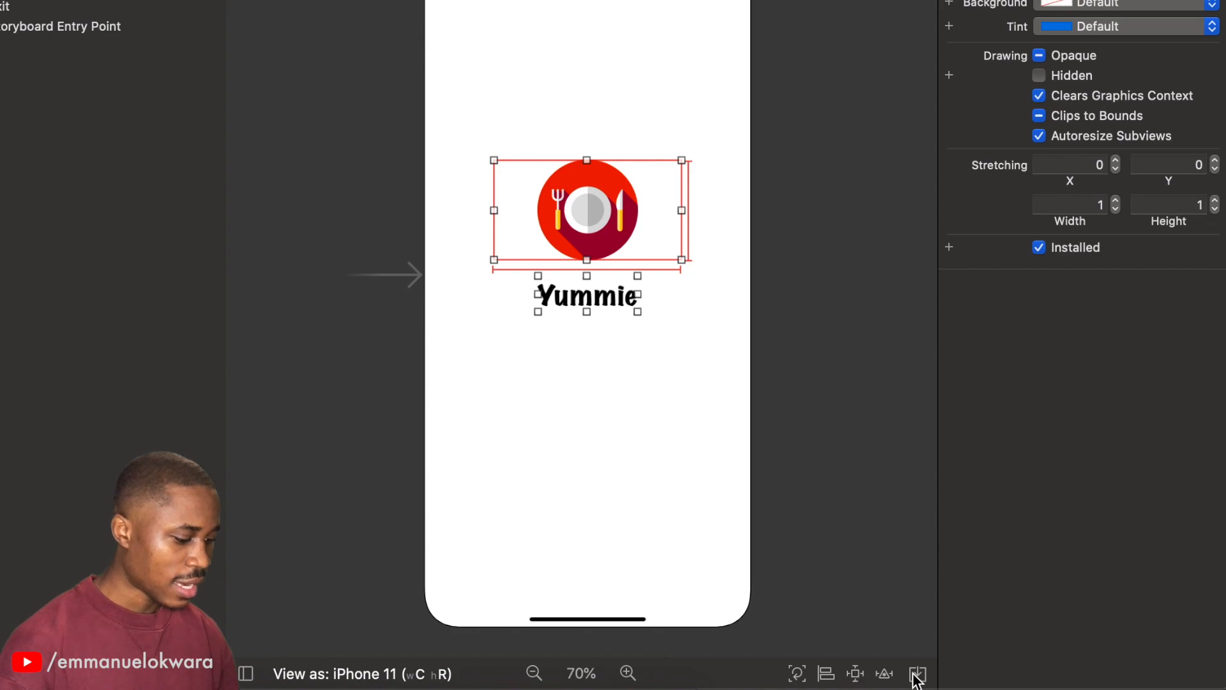
Embed the icon and Yummie label in a stack view with its axis kept Vertical.
click(918, 673)
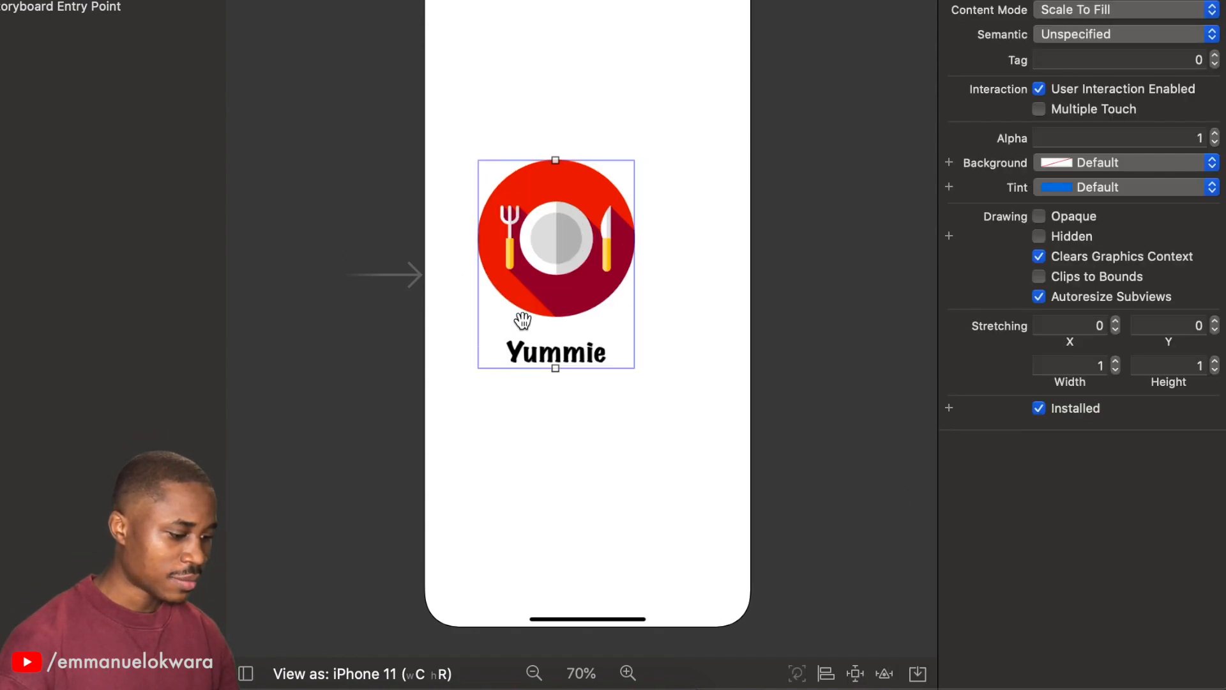
mouse_move(547, 297)
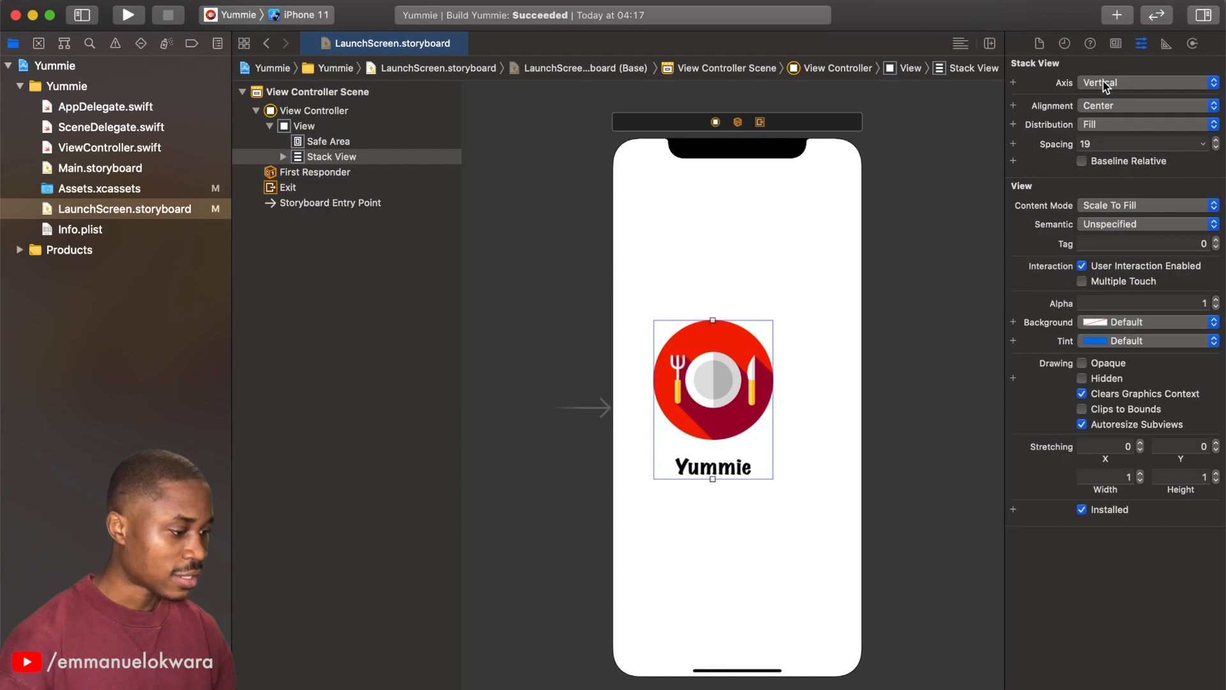
click(1145, 83)
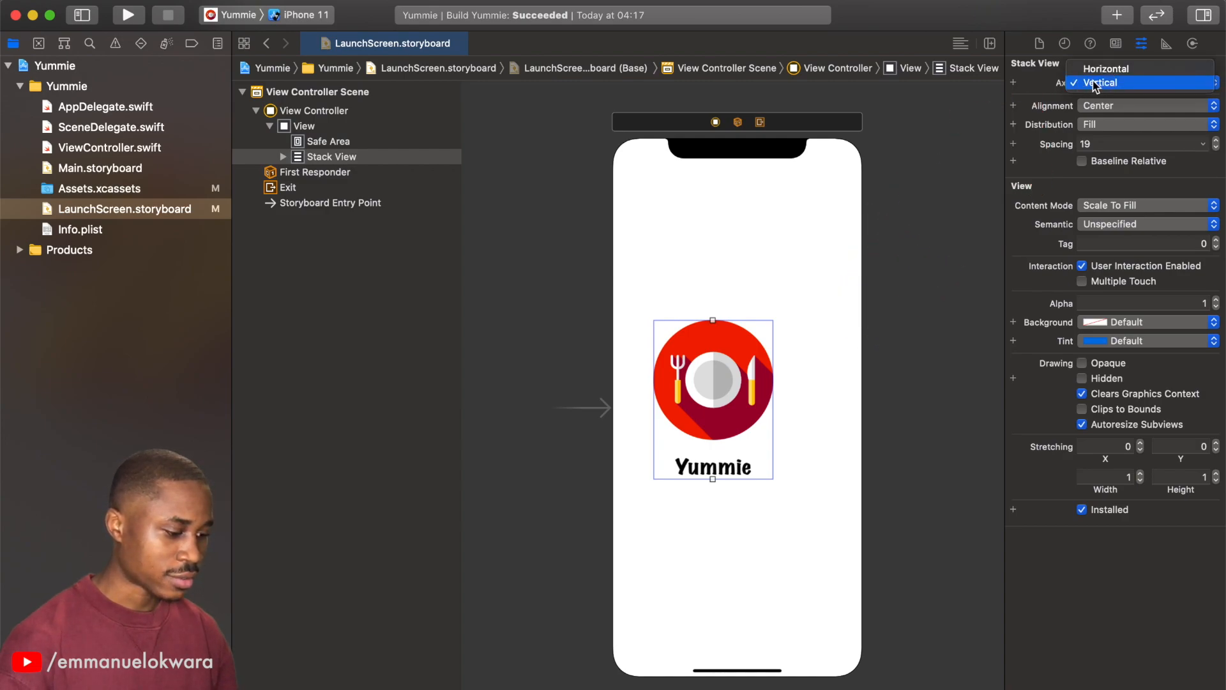
click(1102, 83)
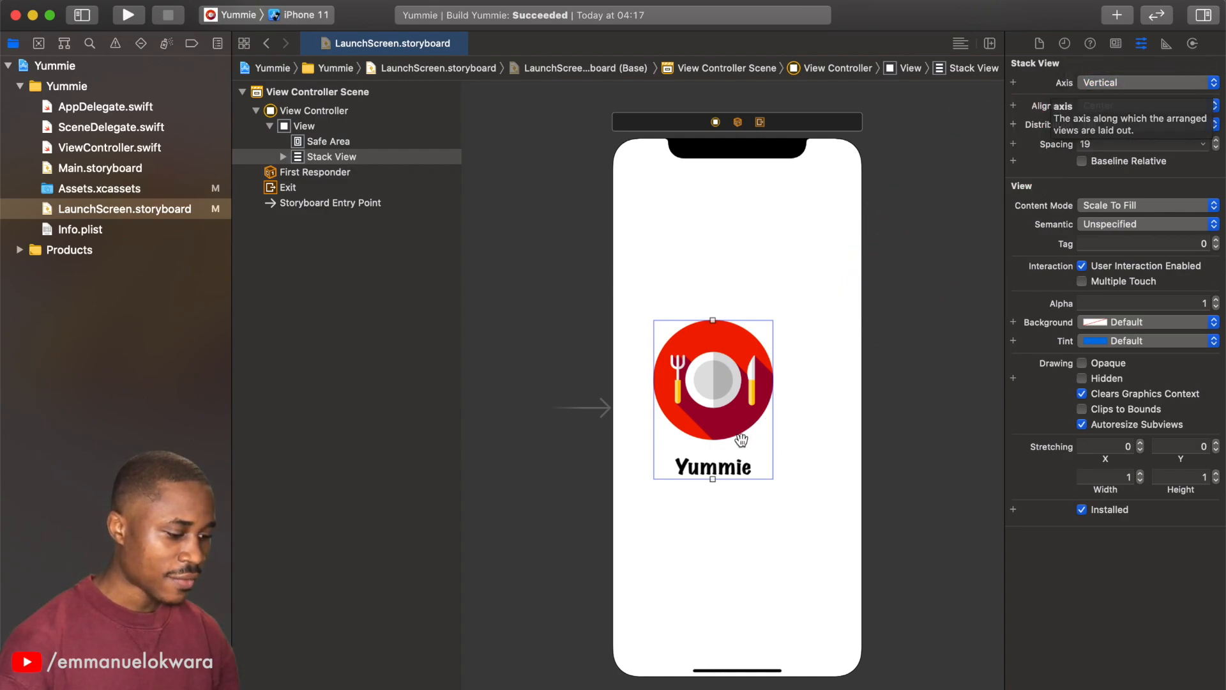
mouse_move(435, 172)
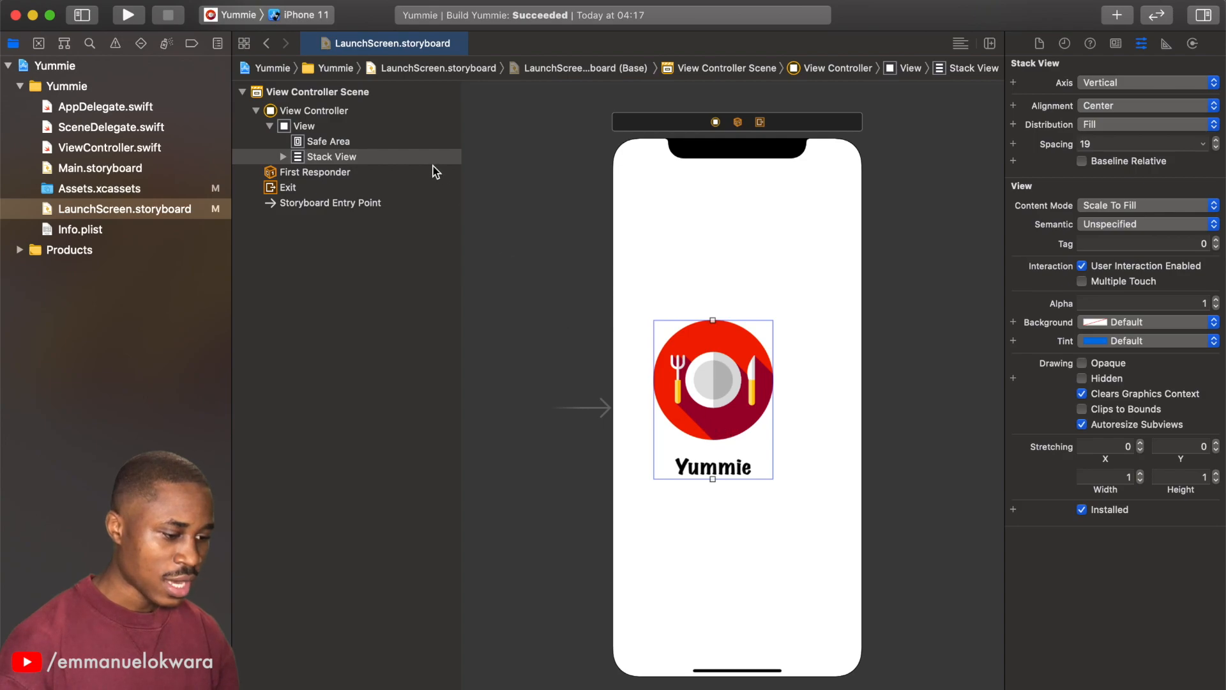
mouse_move(395, 163)
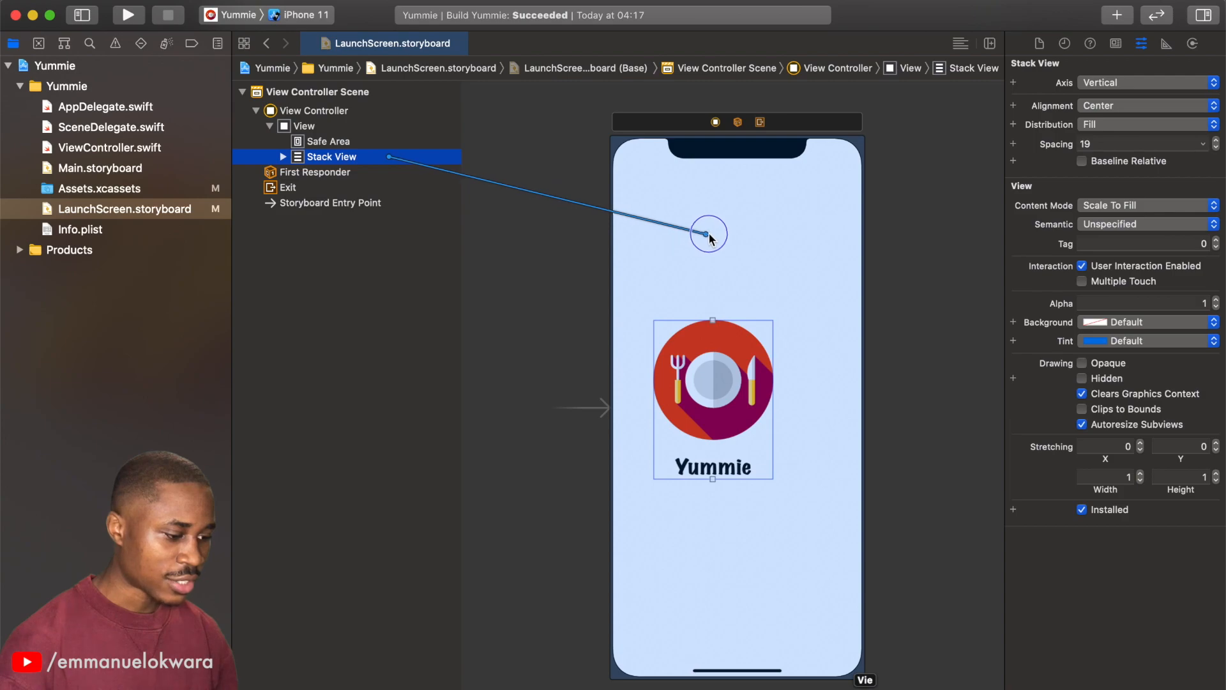
Constrain the stack view to Center Vertically and Center Horizontally in Safe Area.
click(708, 235)
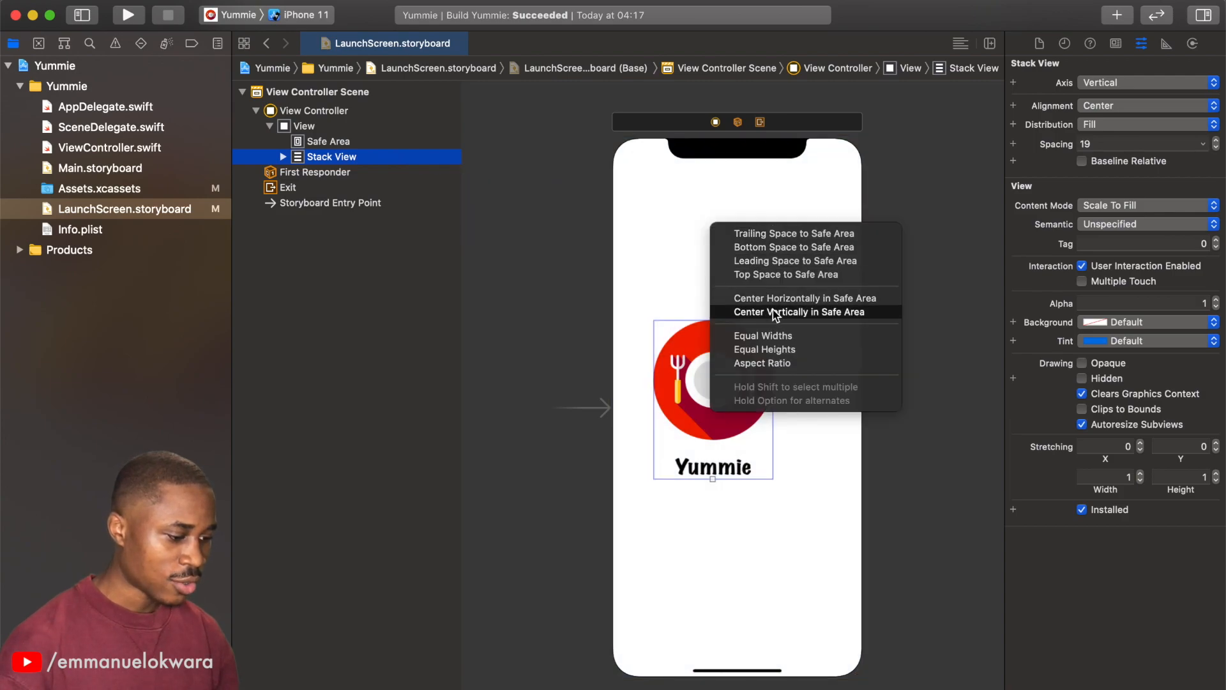
mouse_move(778, 342)
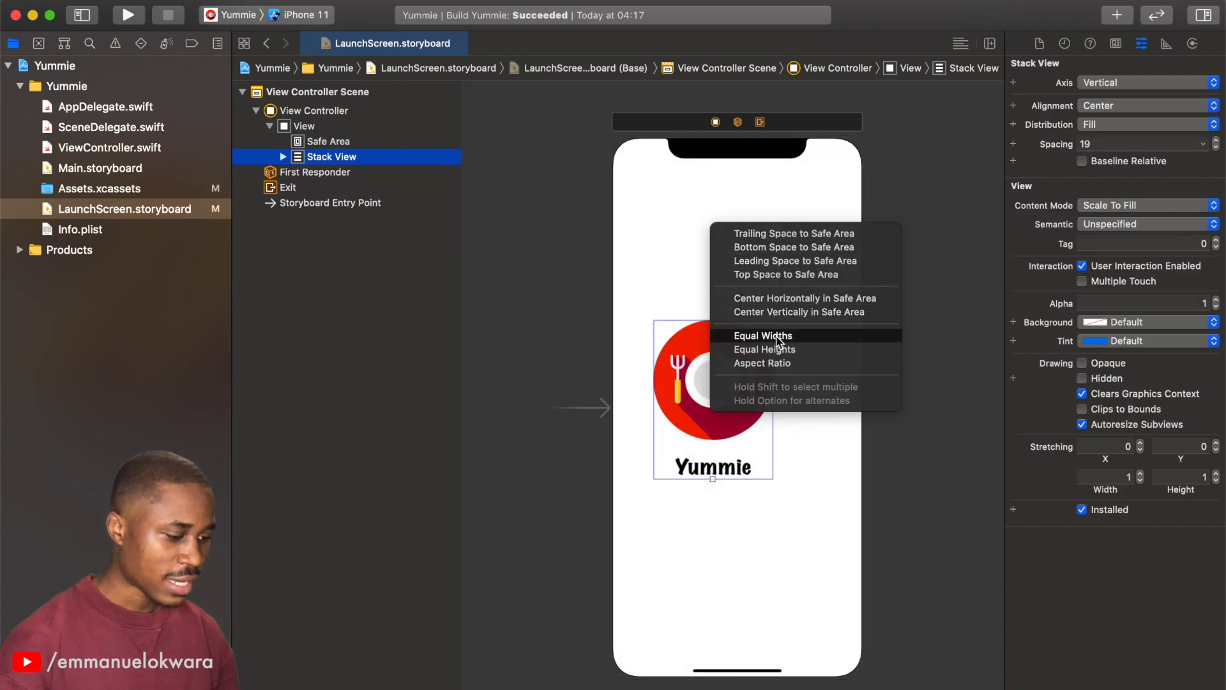
click(804, 298)
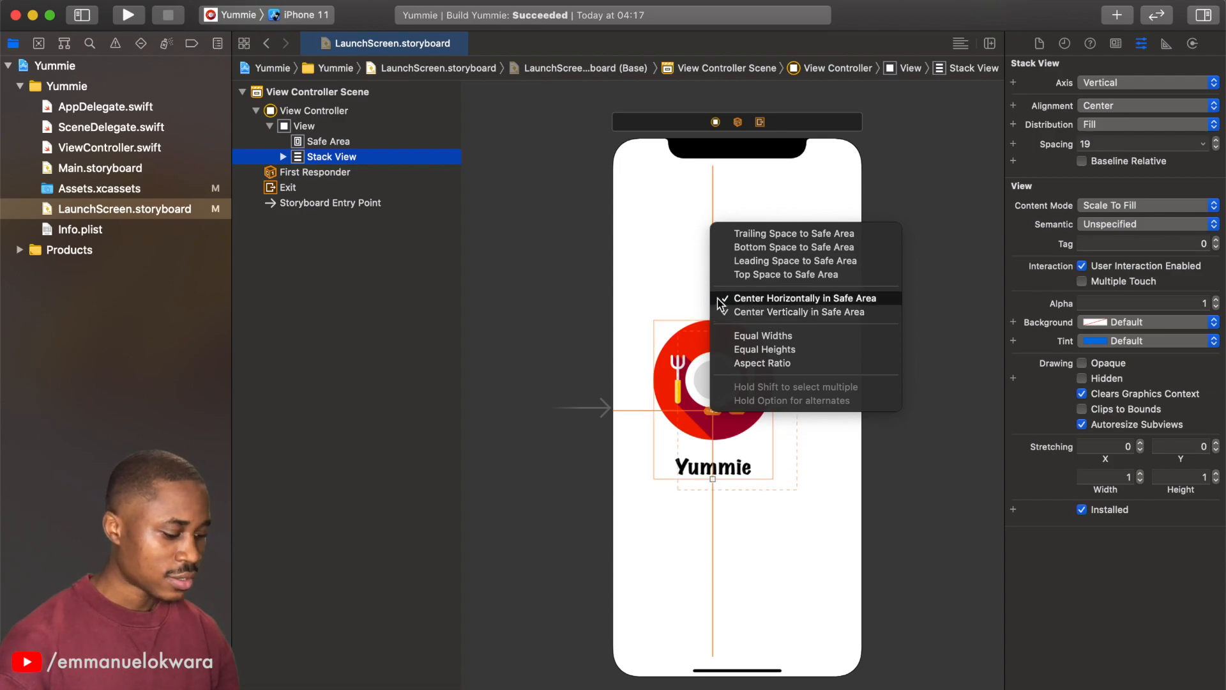
click(804, 299)
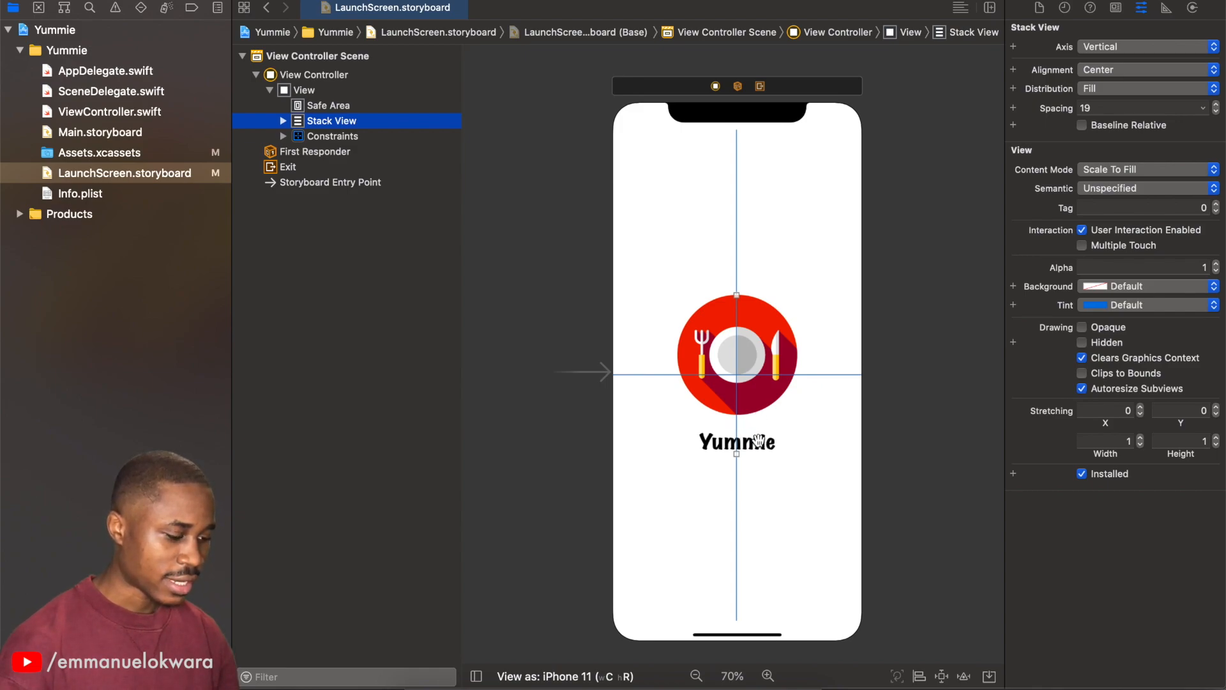
Give the Yummie label a red text colour from the Attributes inspector Color dropdown.
click(735, 441)
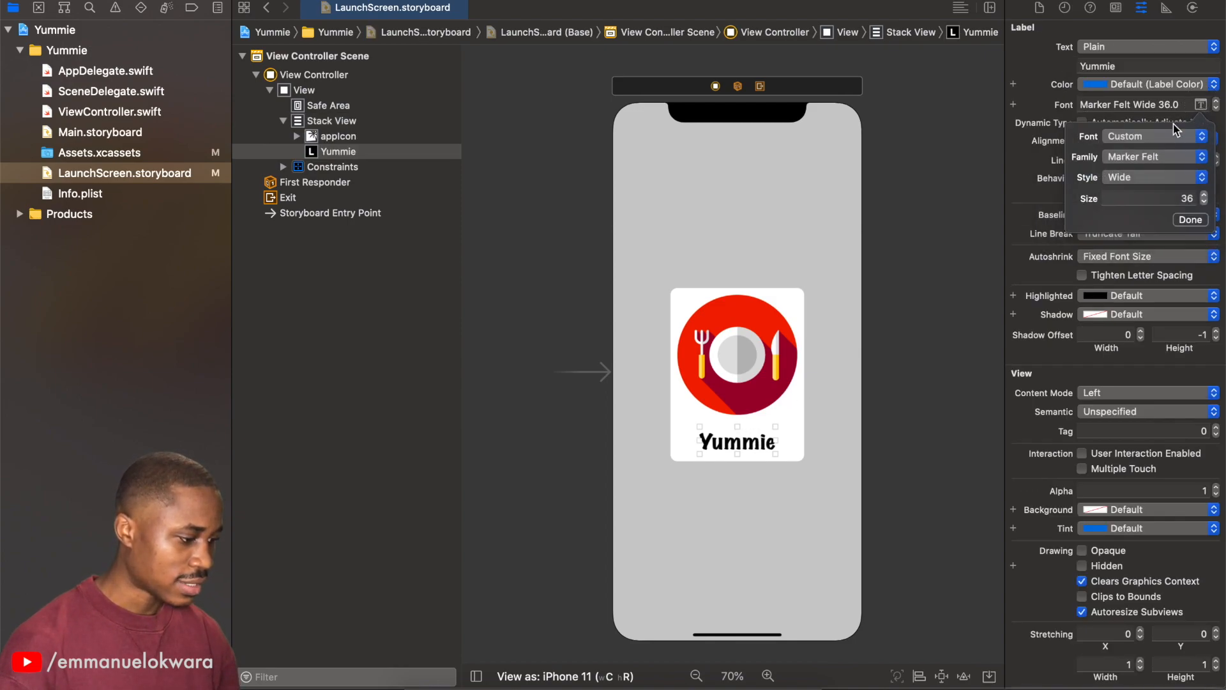
click(1189, 219)
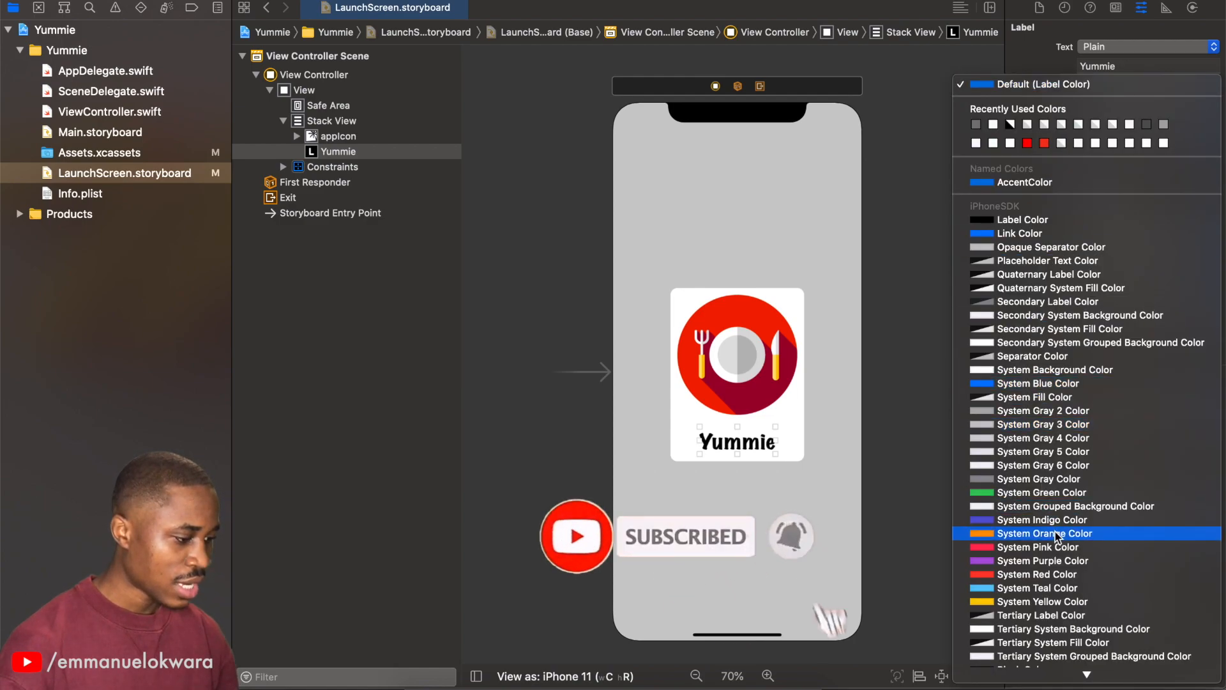
click(1048, 532)
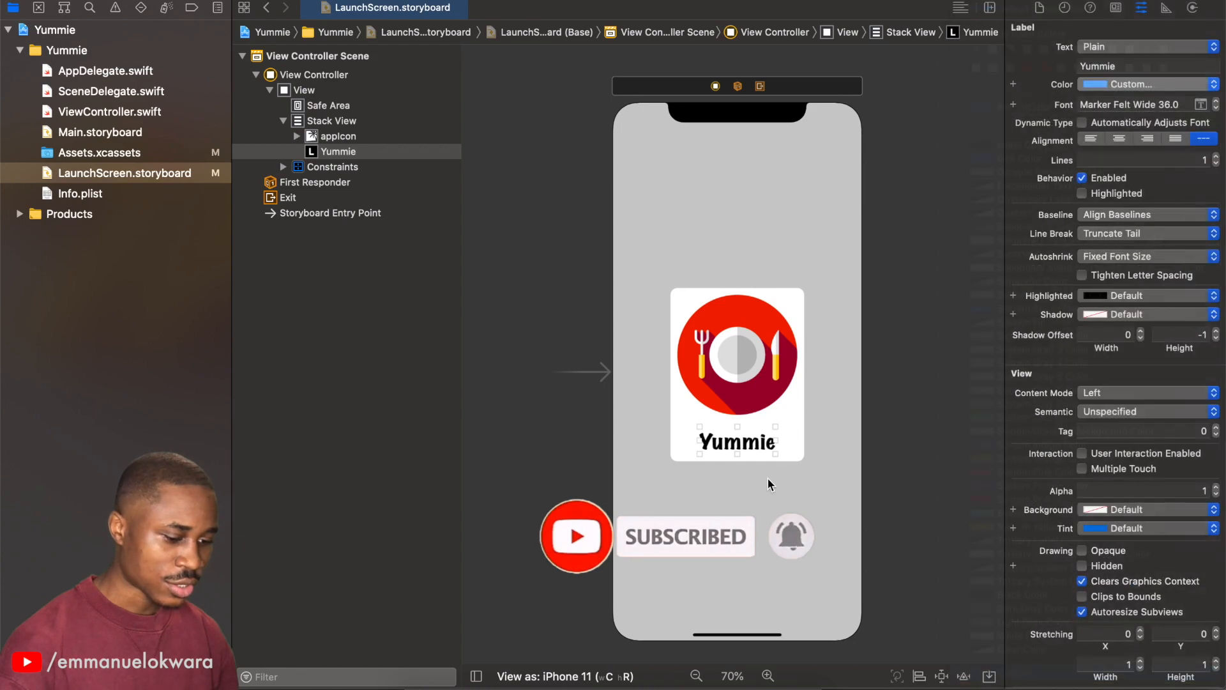
click(1094, 84)
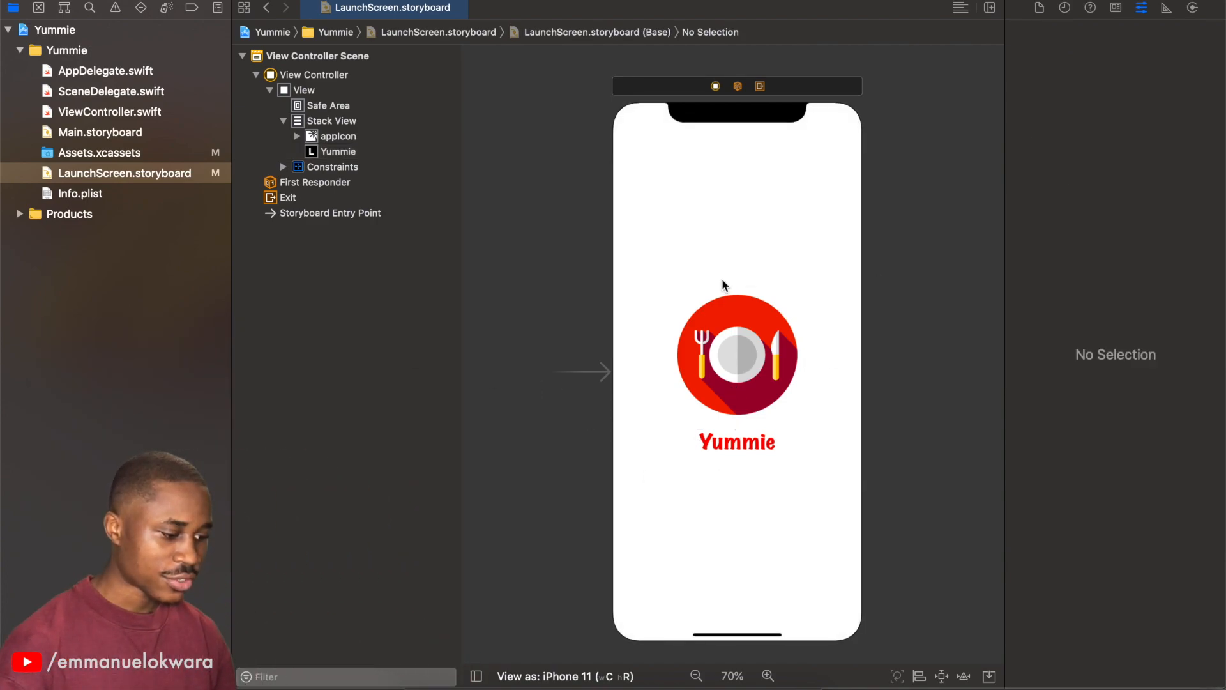
mouse_move(523, 288)
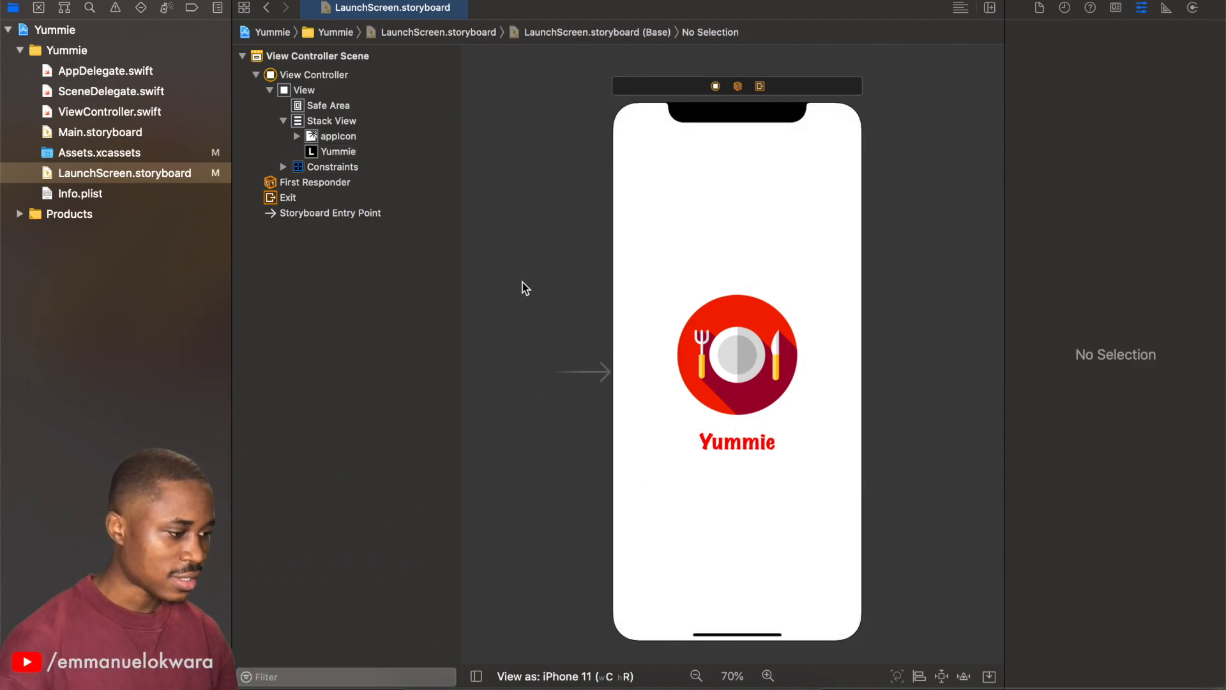